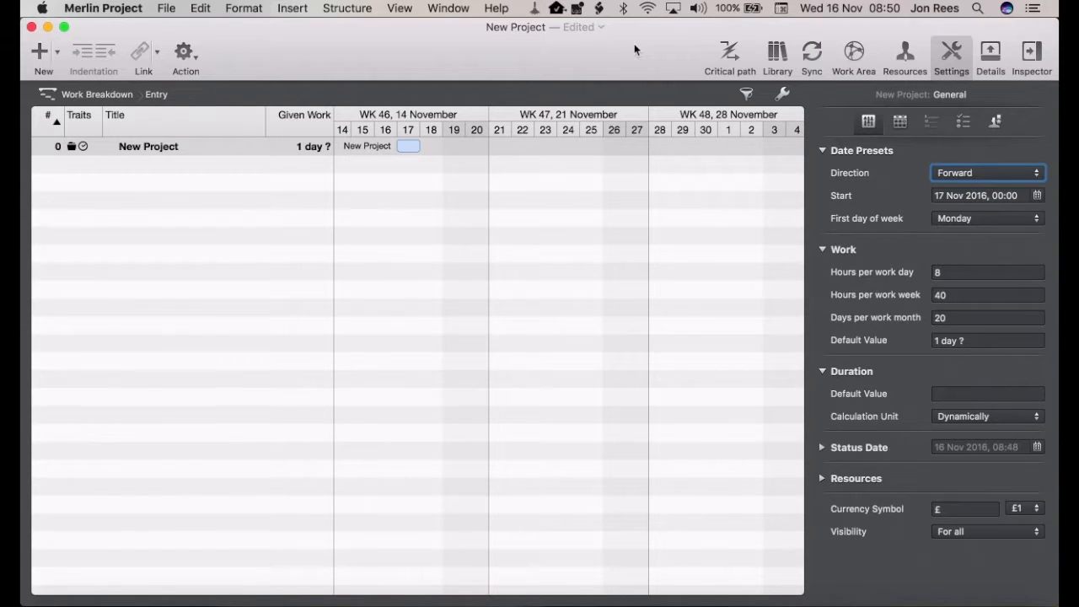
pyautogui.moveTo(175, 17)
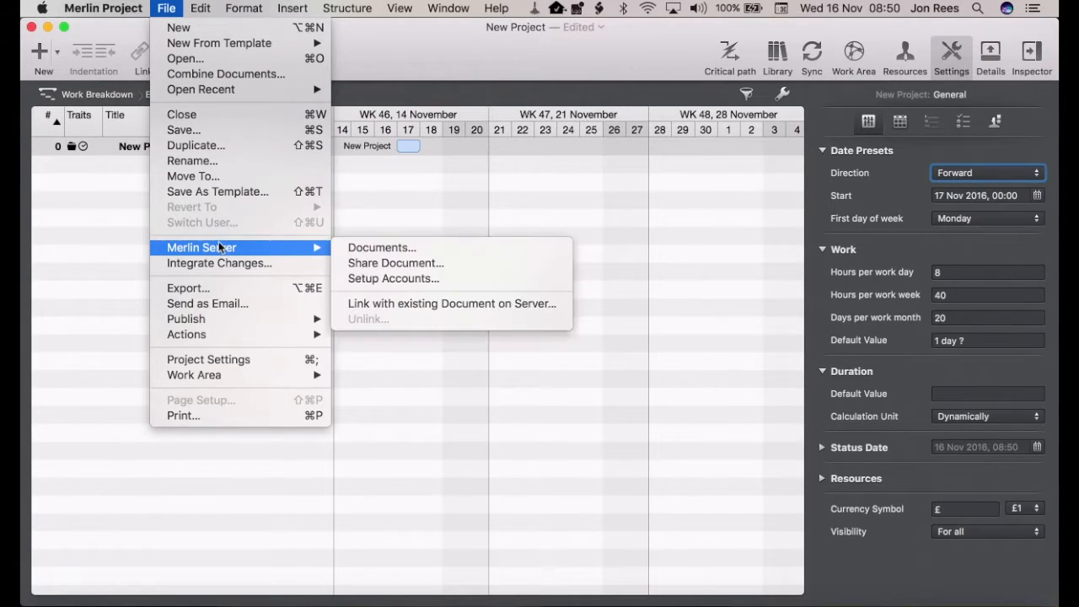
pyautogui.moveTo(393, 279)
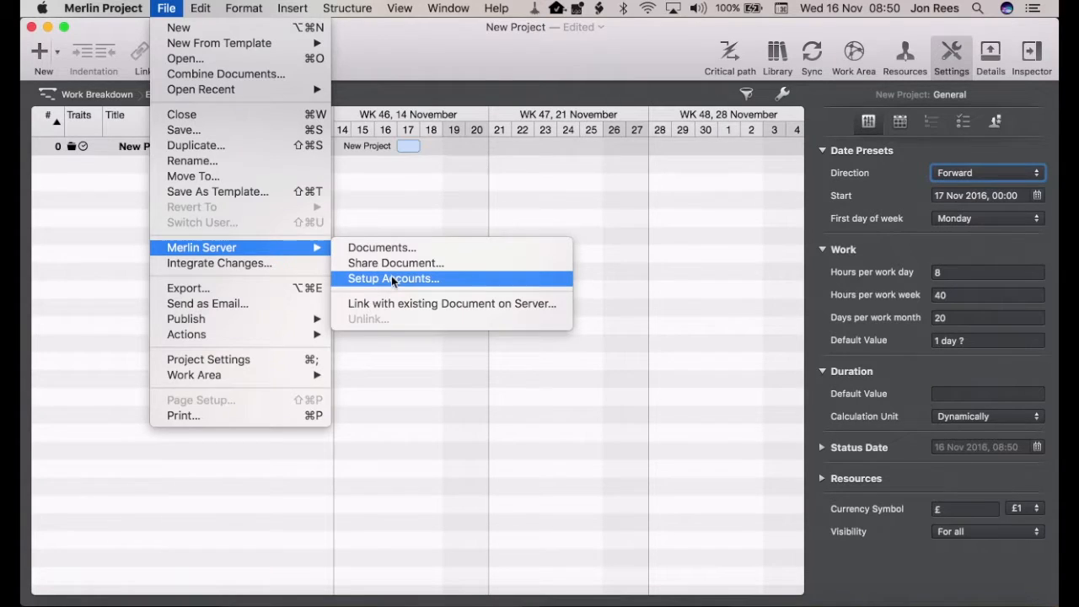
# Show the Demo account's connection details in Preferences > Accounts via Setup Accounts….
pyautogui.click(392, 279)
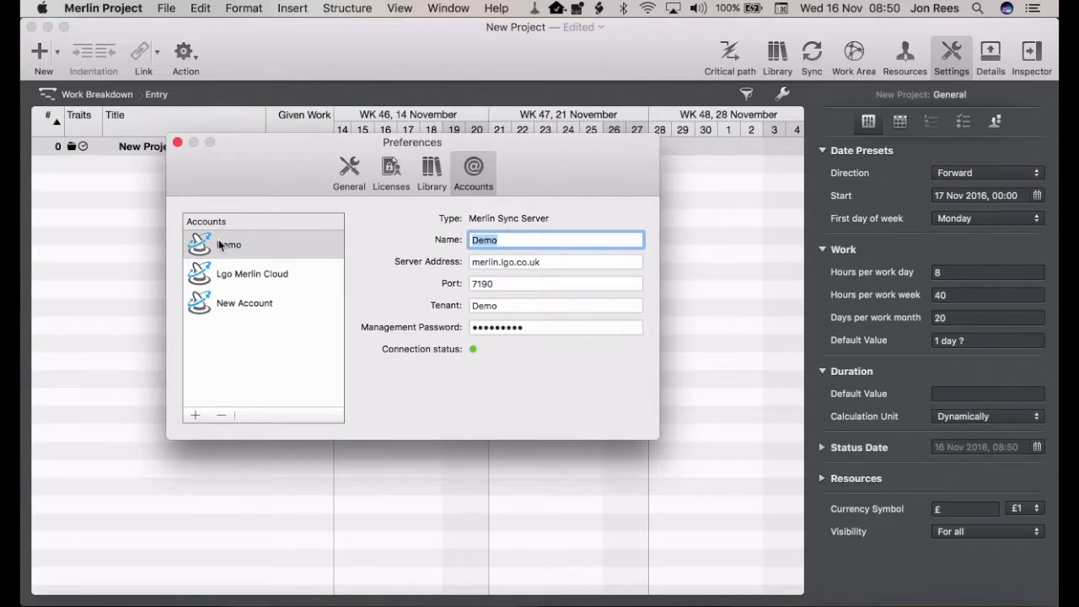
pyautogui.click(244, 245)
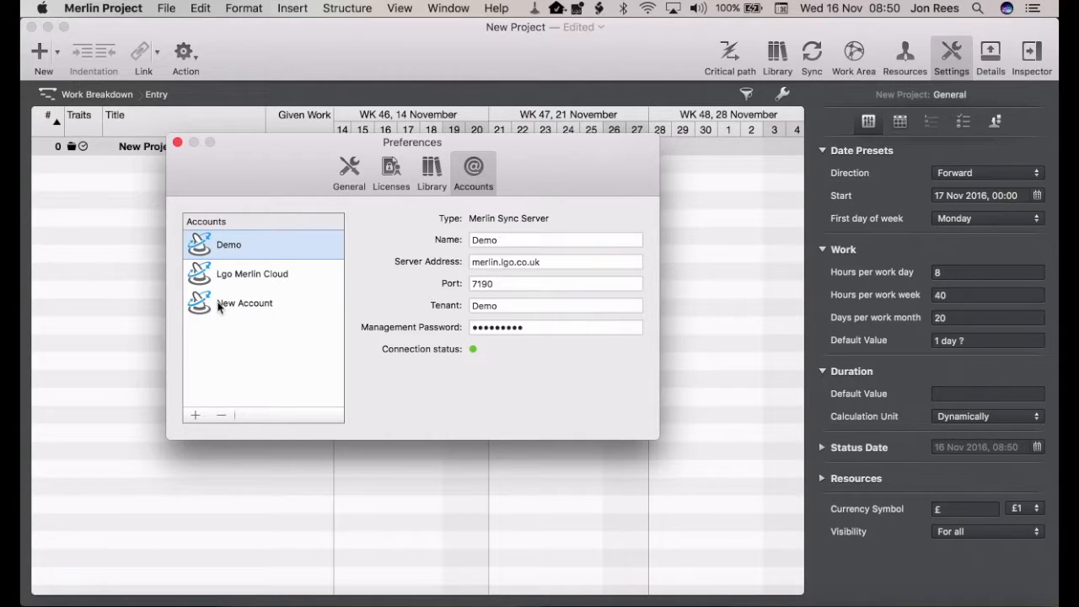
pyautogui.moveTo(222, 249)
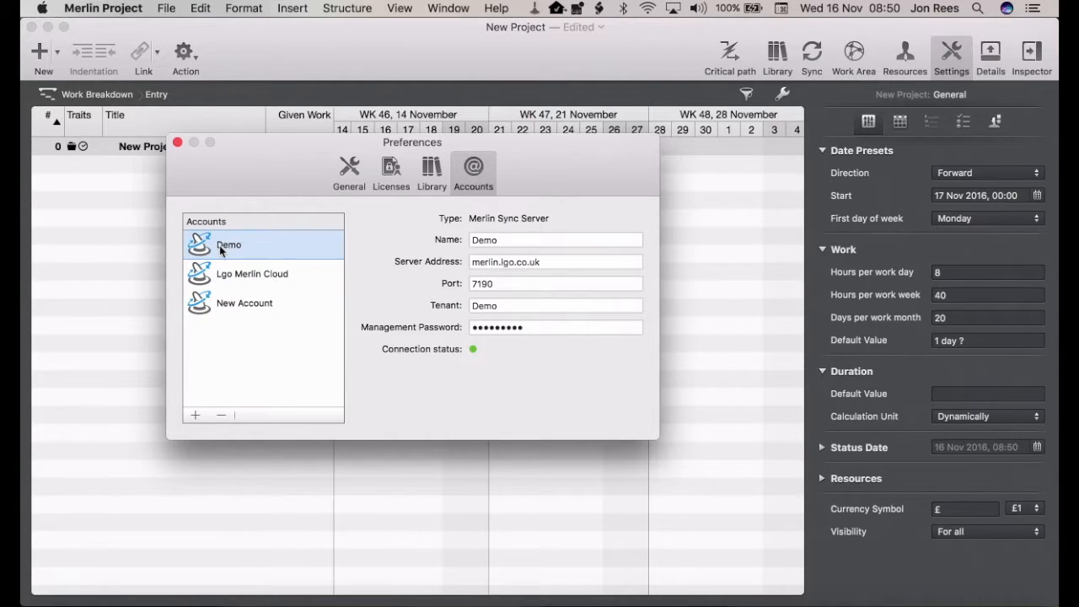
pyautogui.moveTo(199, 421)
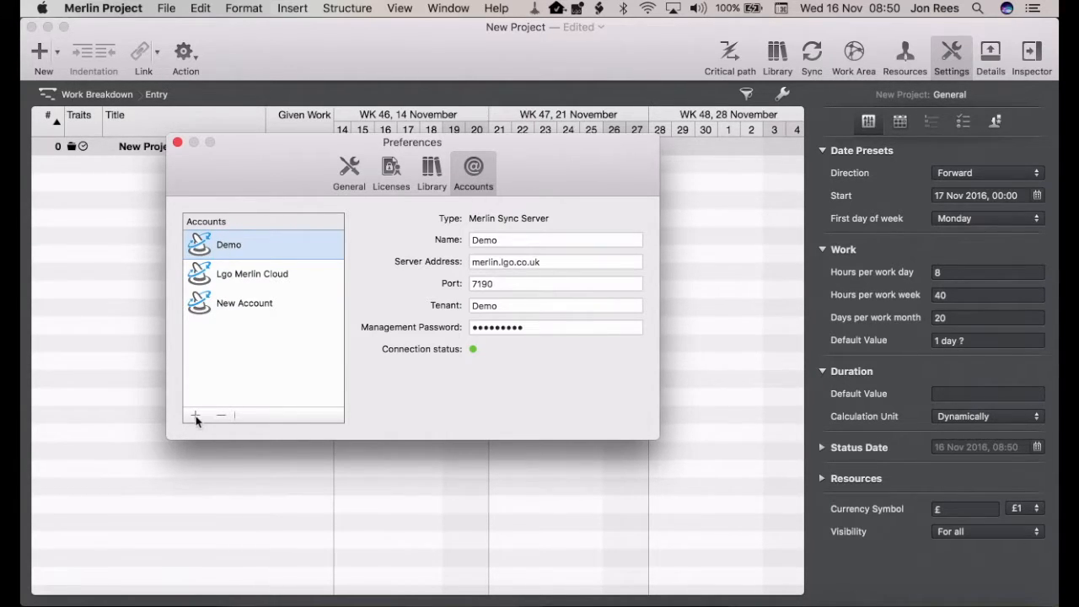
pyautogui.moveTo(225, 422)
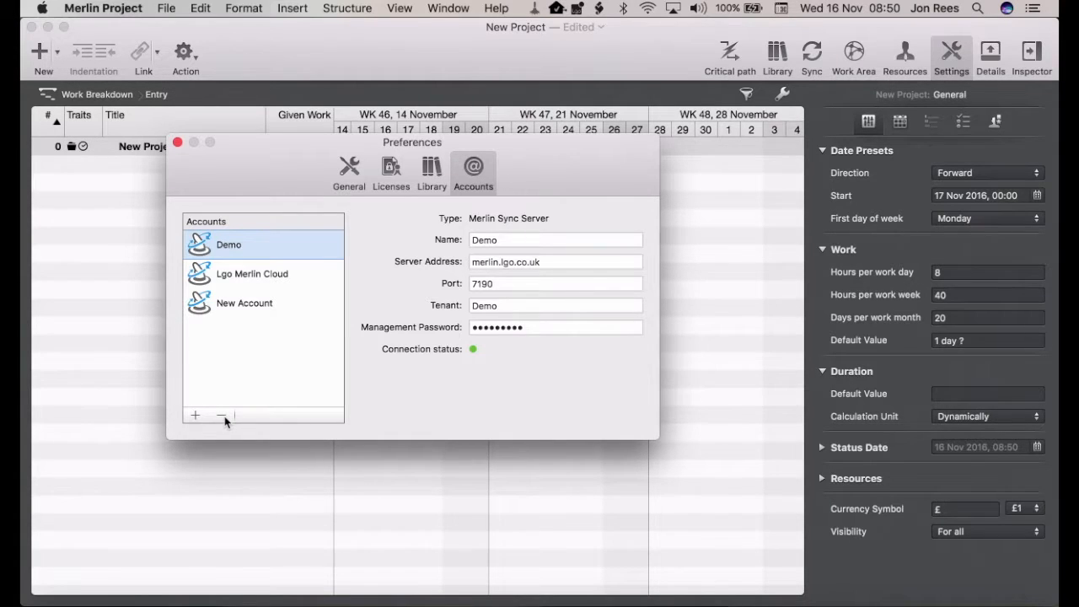
pyautogui.moveTo(228, 258)
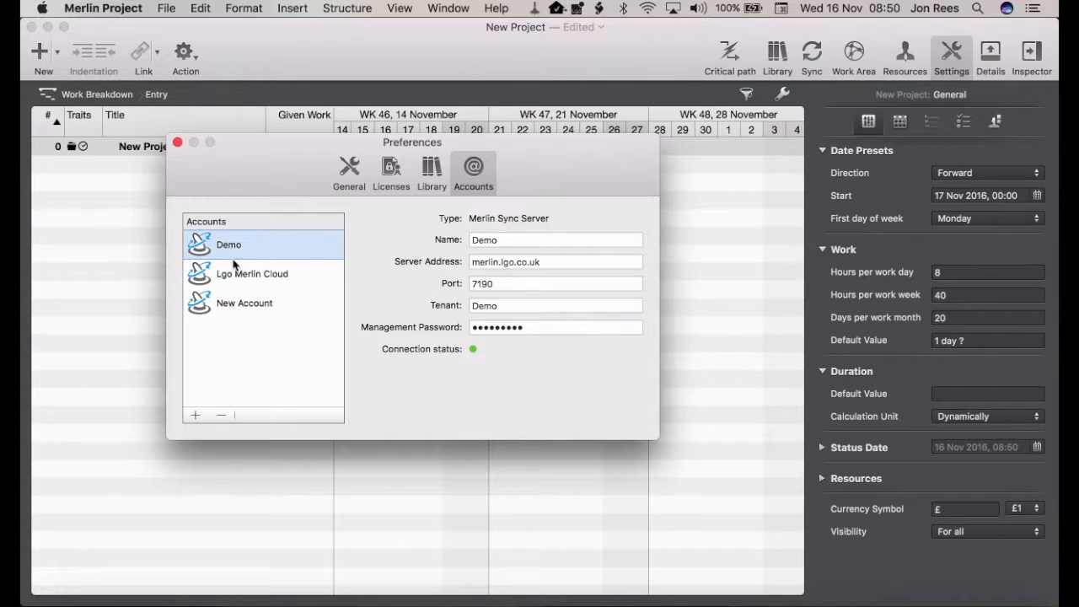
pyautogui.moveTo(556, 268)
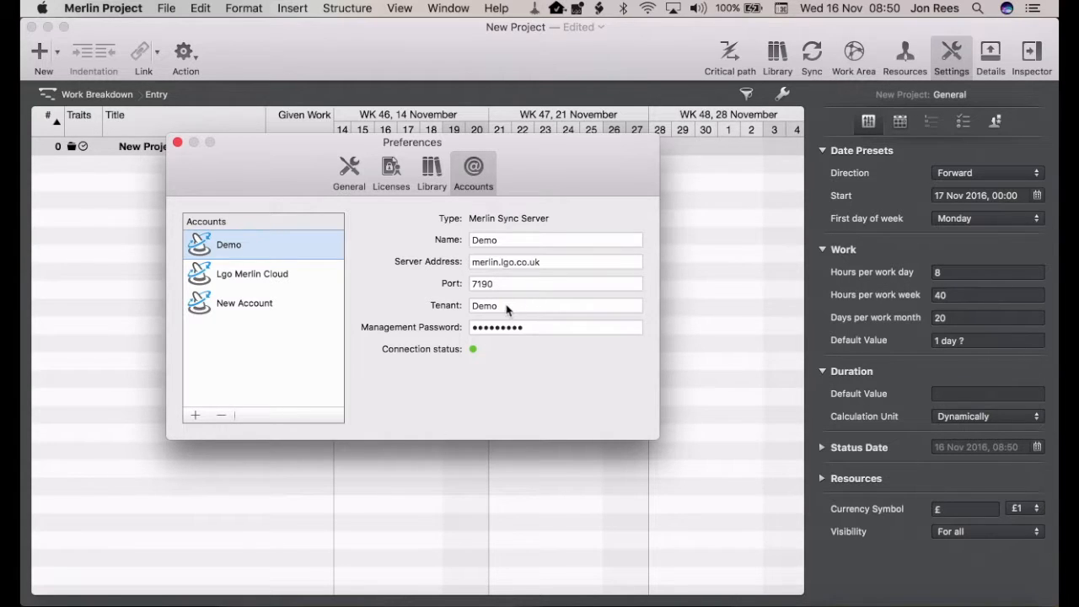
pyautogui.moveTo(539, 329)
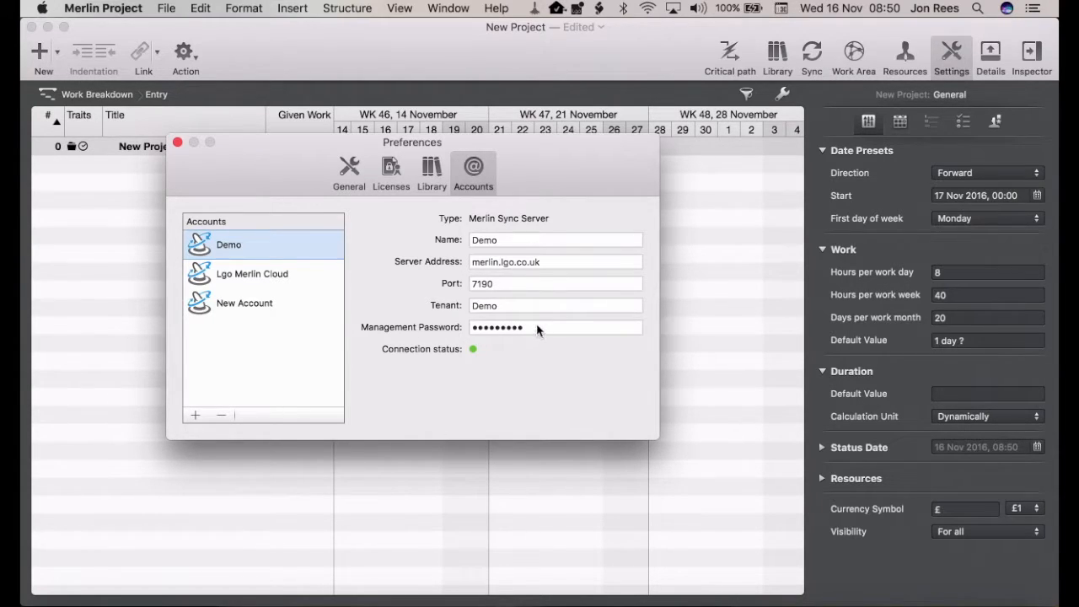
pyautogui.moveTo(472, 305)
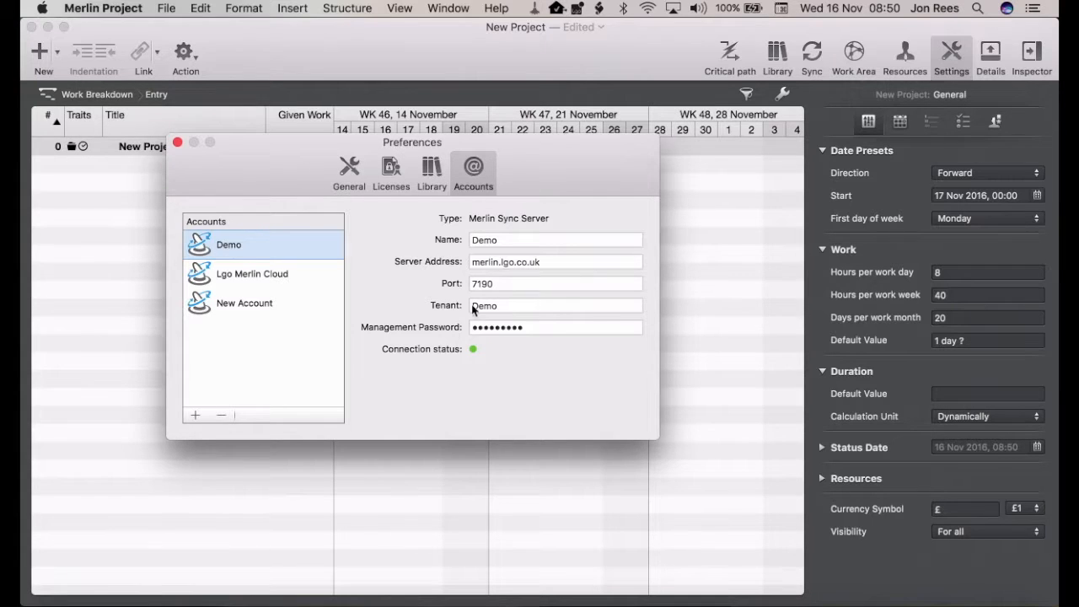
pyautogui.moveTo(523, 312)
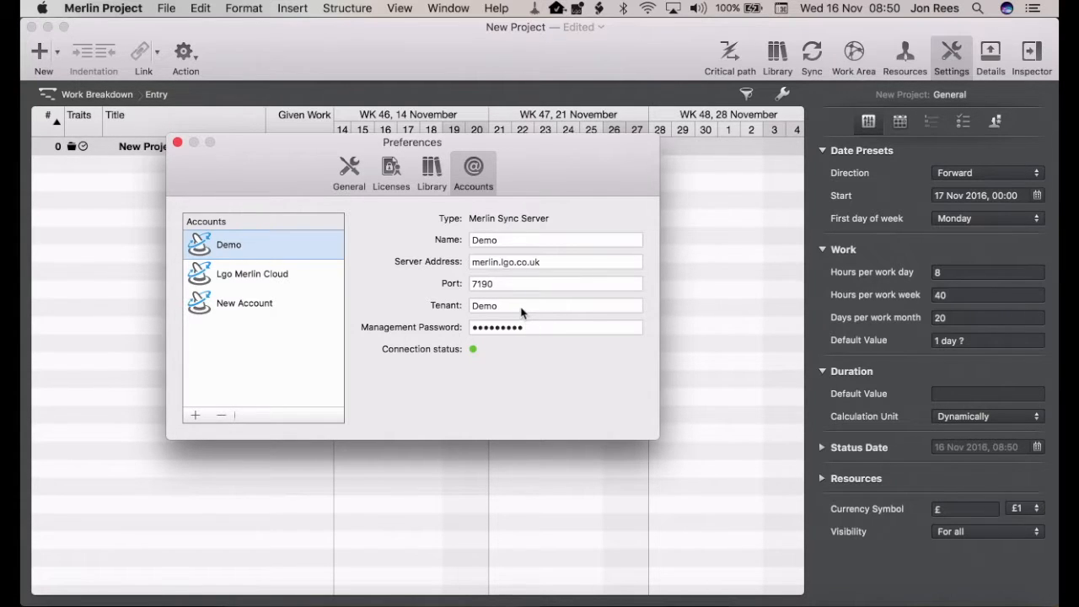
pyautogui.moveTo(523, 327)
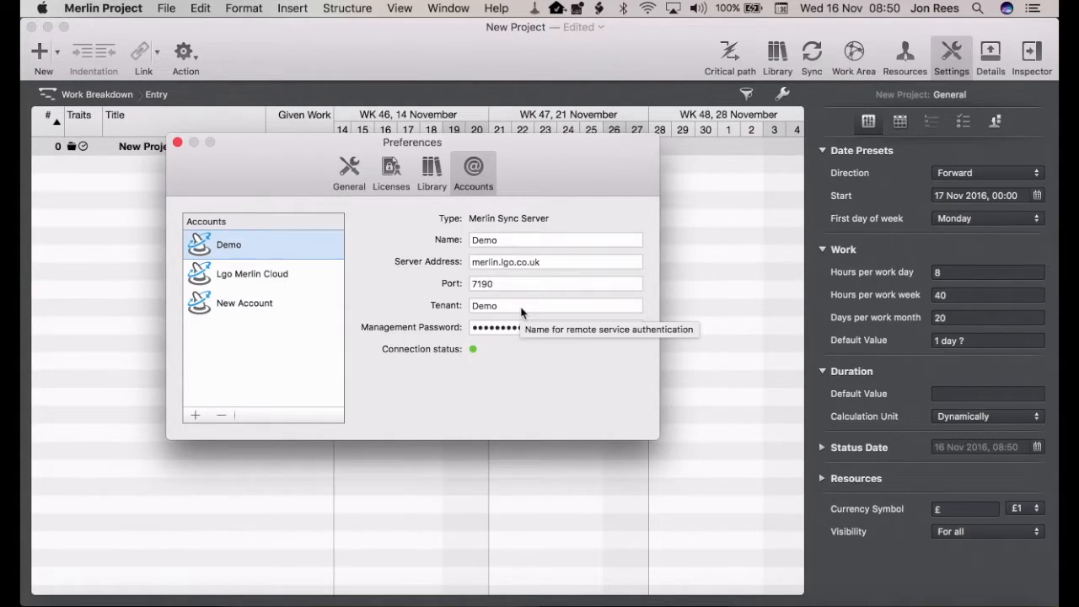
pyautogui.moveTo(474, 355)
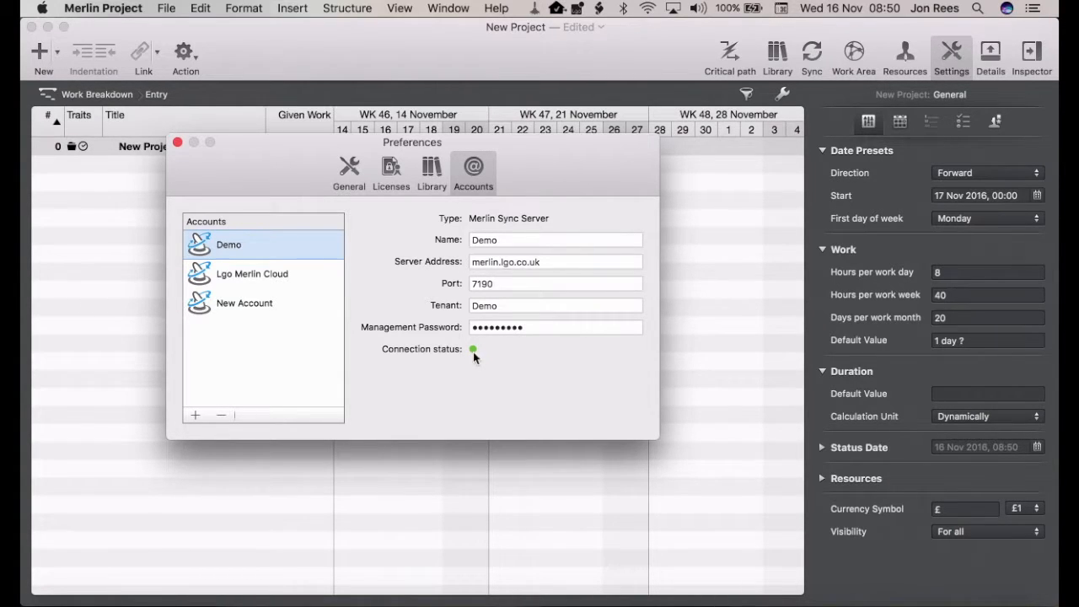
# Restore the Demo server address merlin.lgo.co.uk and close Preferences.
pyautogui.click(556, 261)
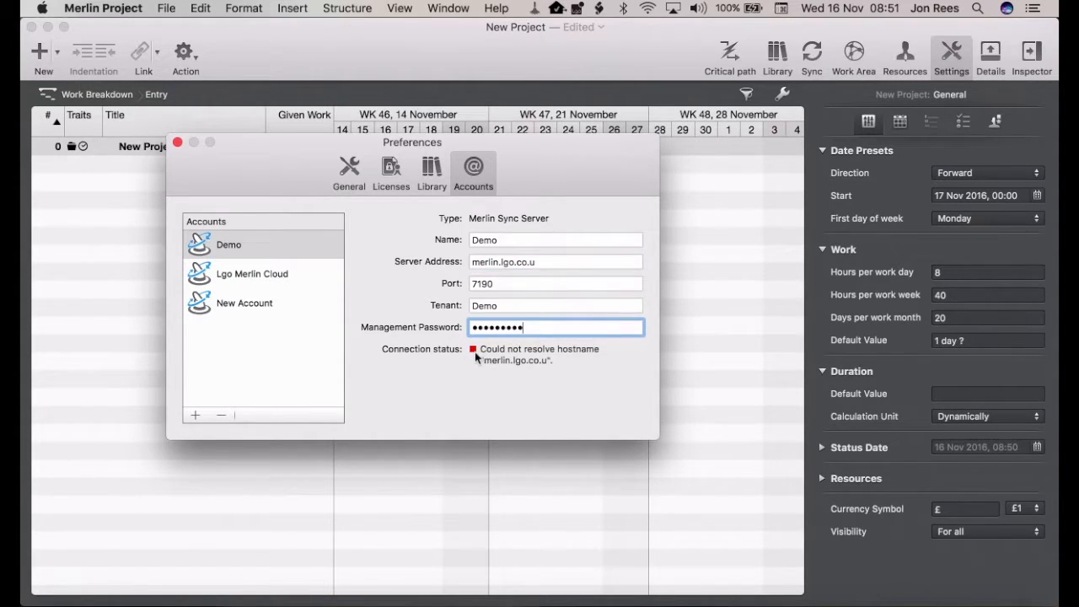
pyautogui.moveTo(557, 318)
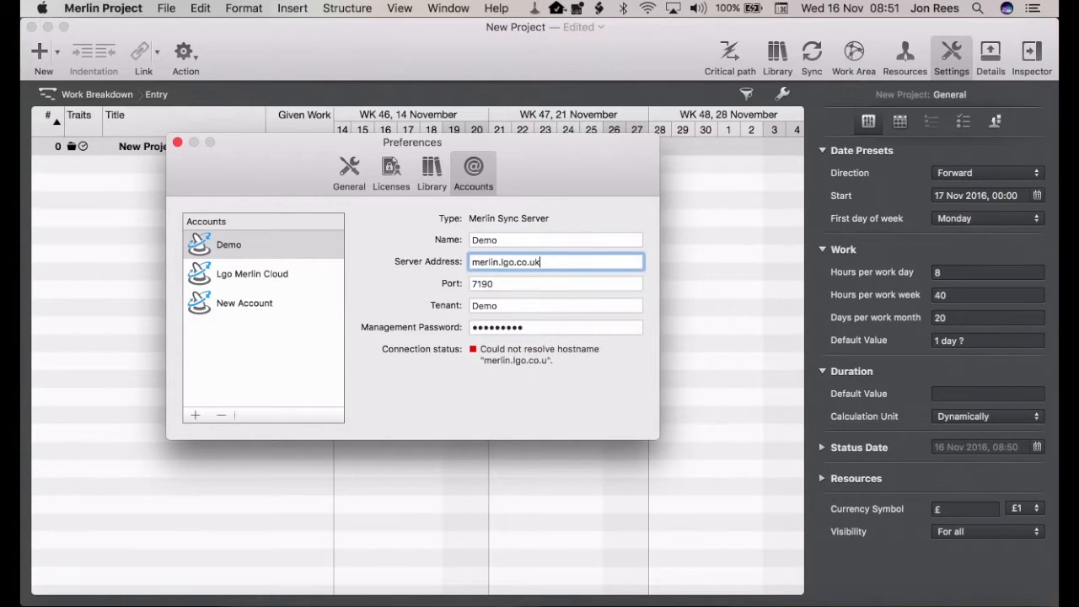
pyautogui.click(556, 283)
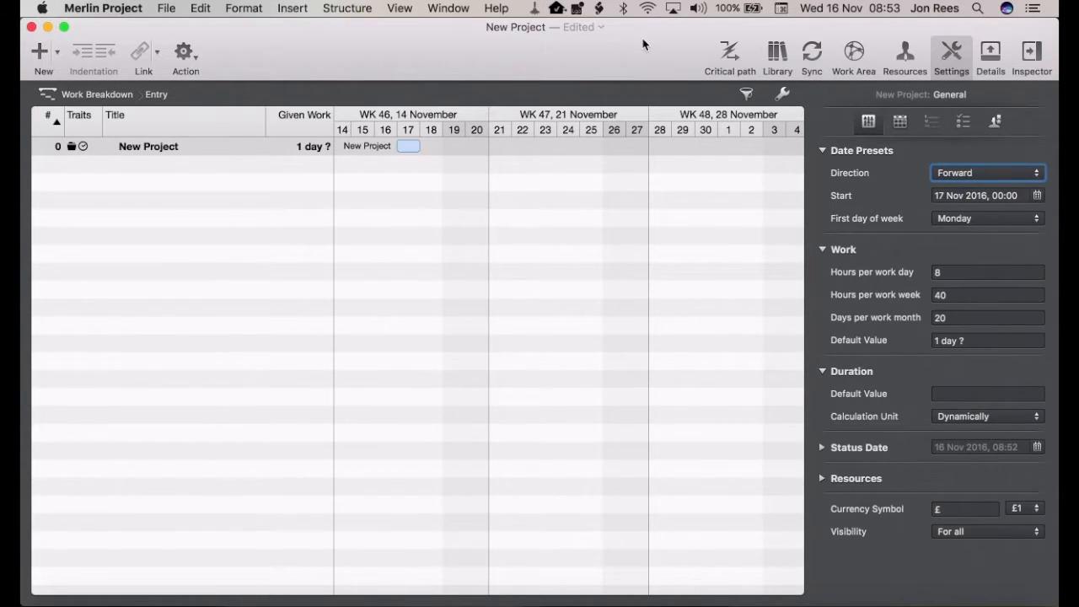
# List the Demo server's documents and select the locked Hosting Demo file (2.6 MB).
pyautogui.click(165, 7)
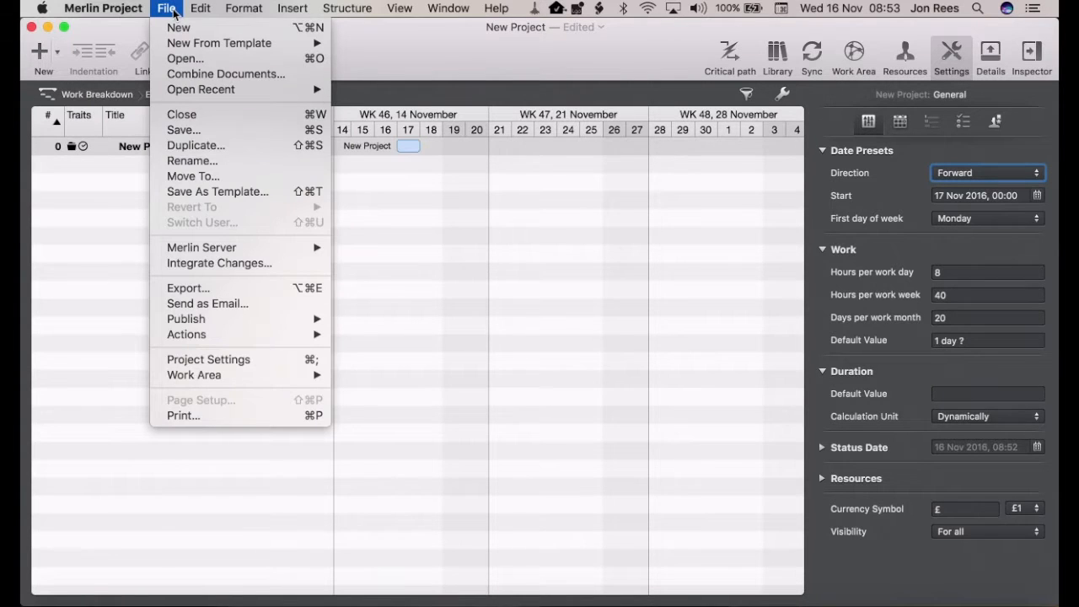
pyautogui.moveTo(202, 246)
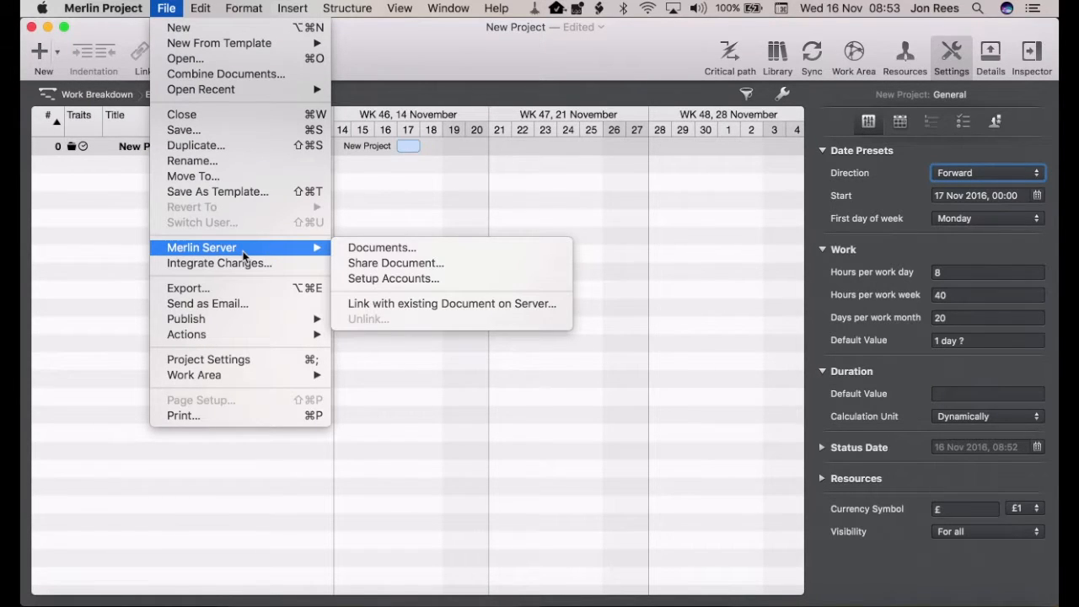
pyautogui.click(381, 246)
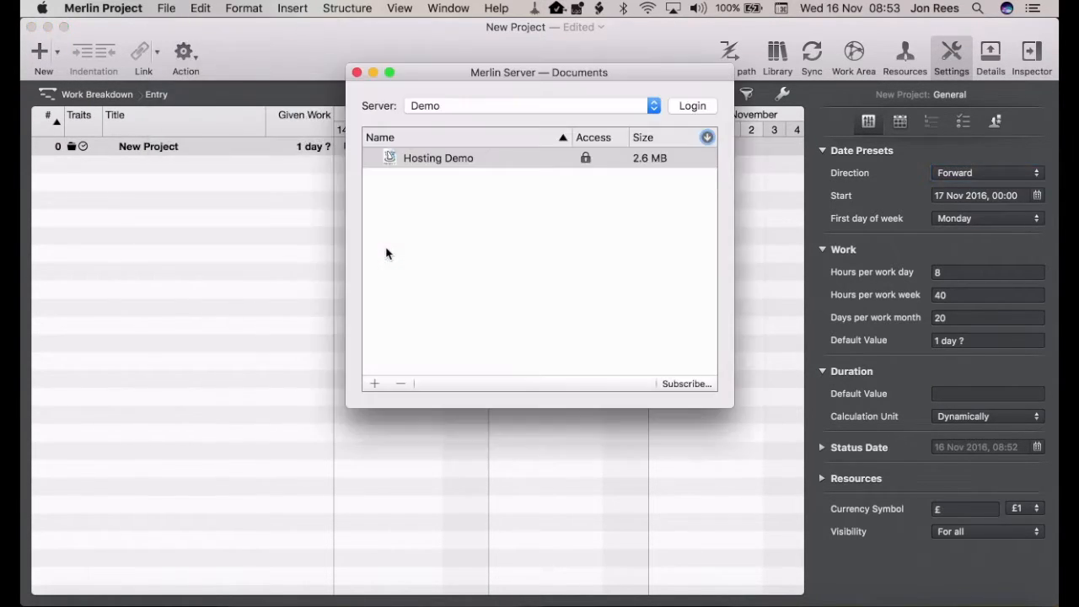
pyautogui.moveTo(434, 109)
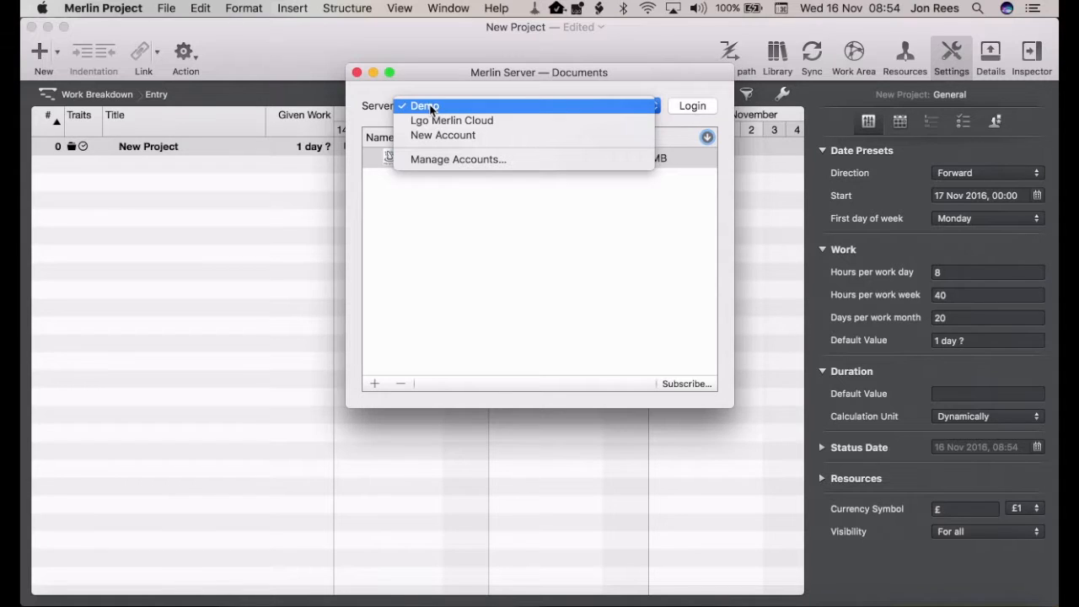
pyautogui.moveTo(458, 158)
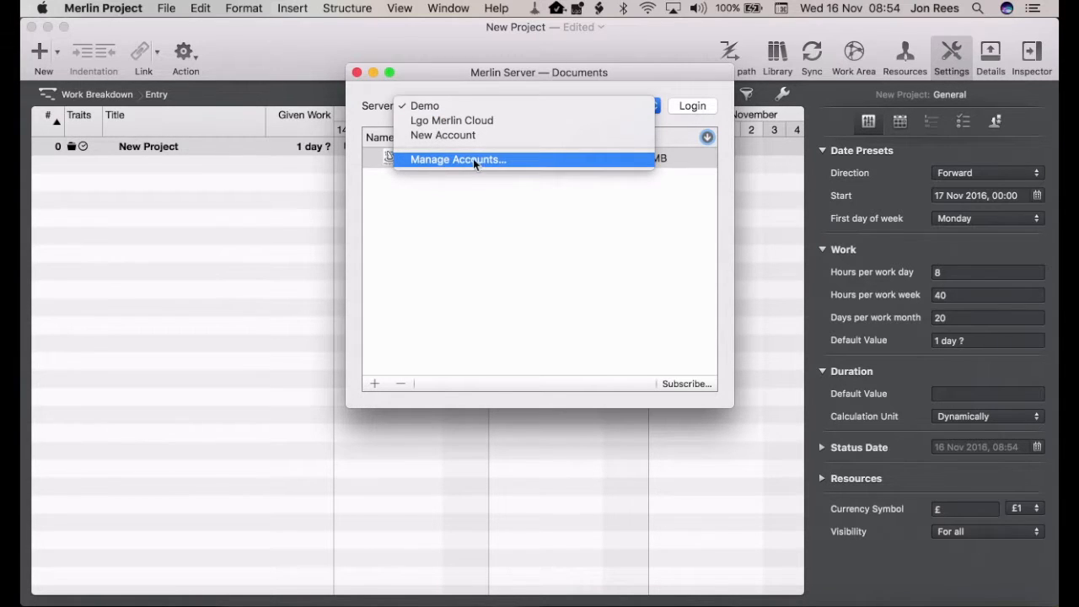
pyautogui.click(425, 105)
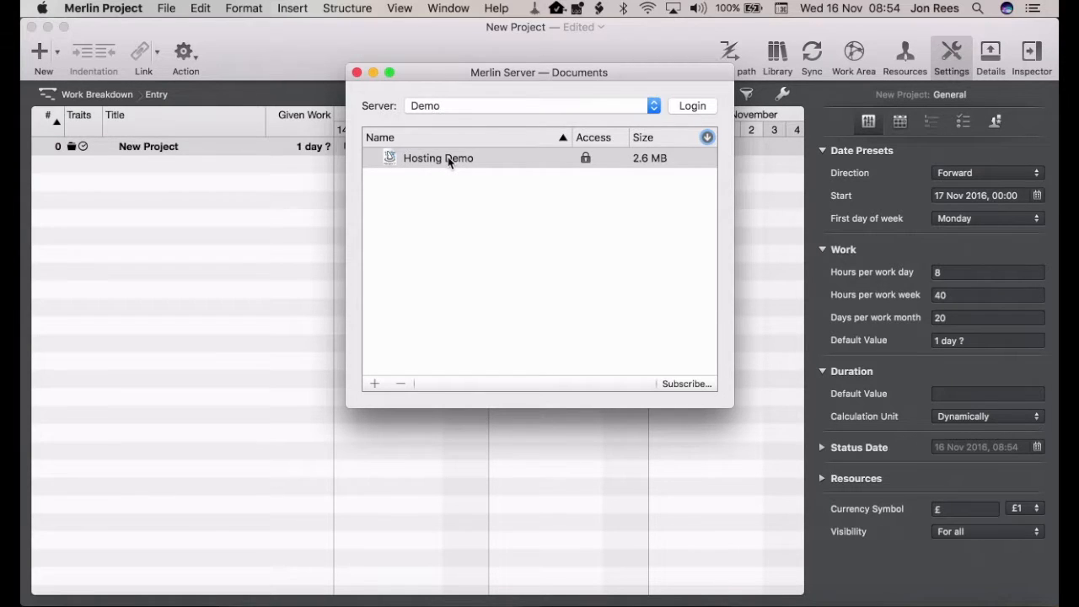
pyautogui.click(438, 159)
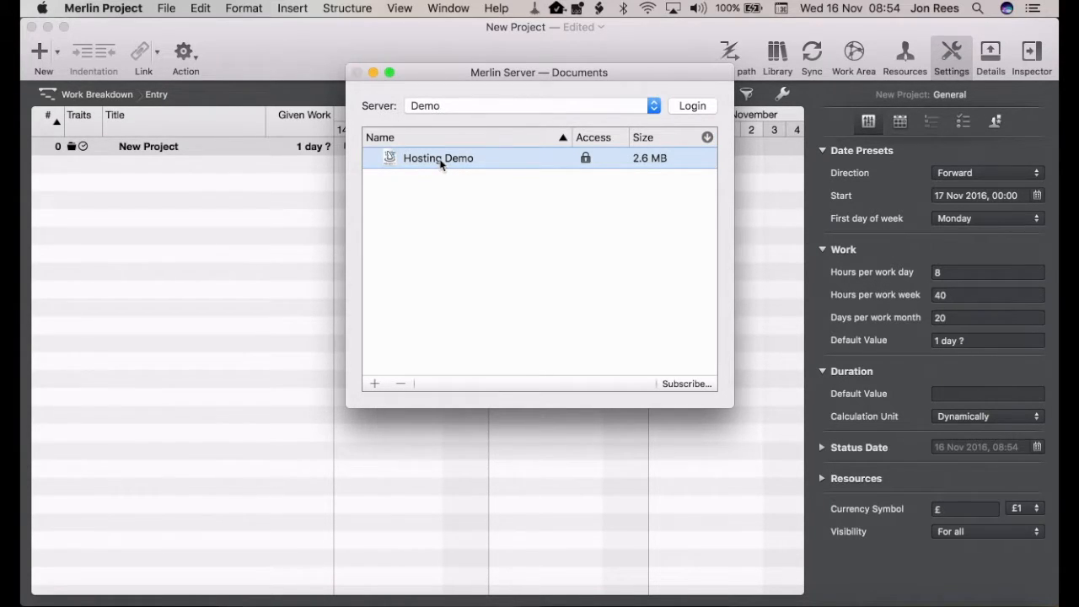
# Subscribe to Hosting Demo with its media into the Merlin Demo folder and close the documents window.
pyautogui.doubleClick(438, 159)
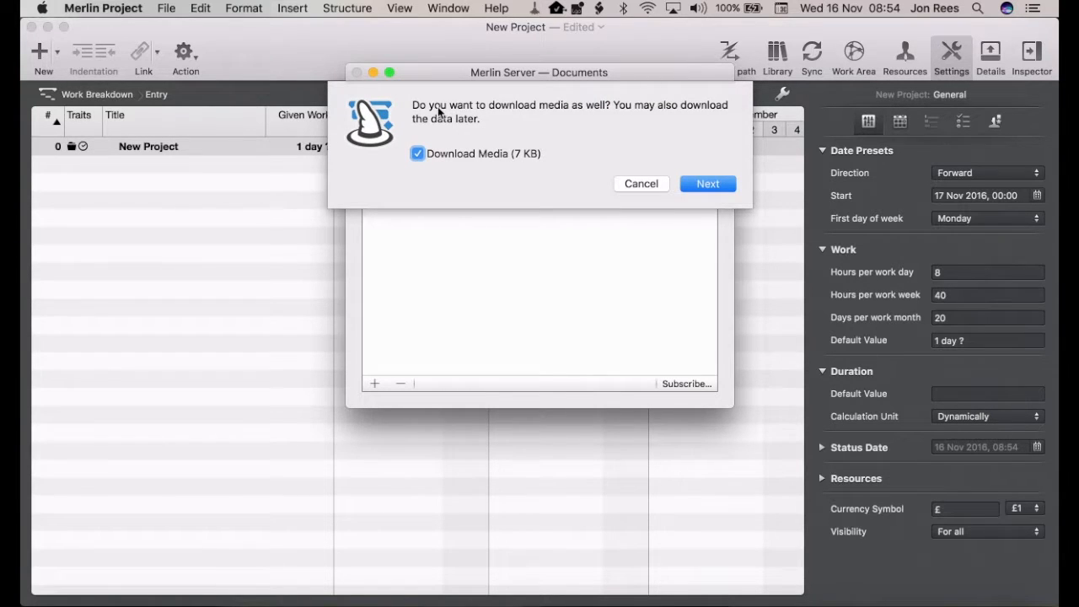
pyautogui.moveTo(497, 130)
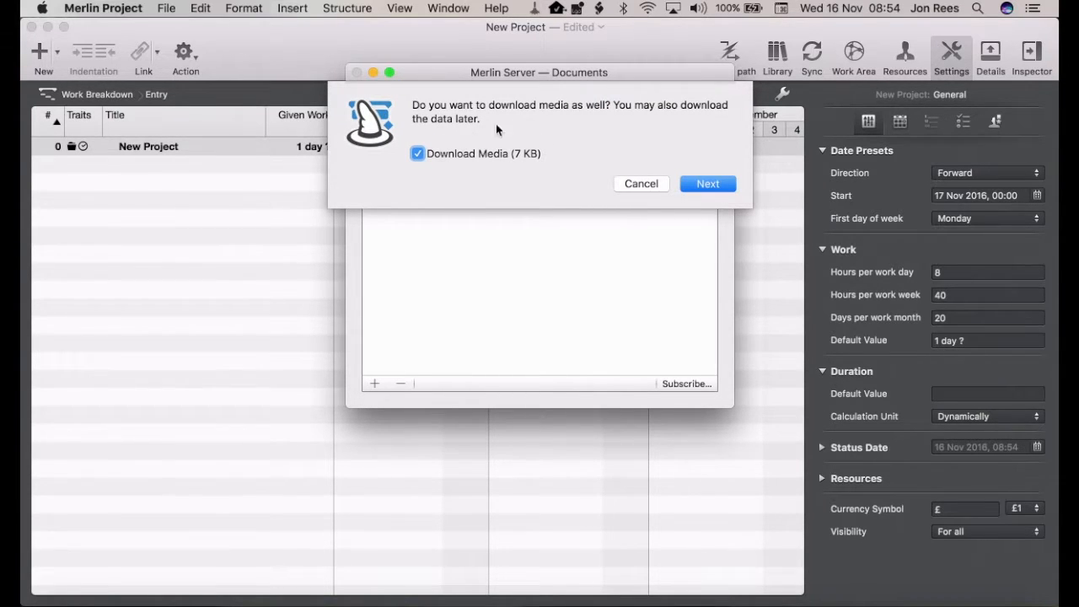
pyautogui.moveTo(499, 163)
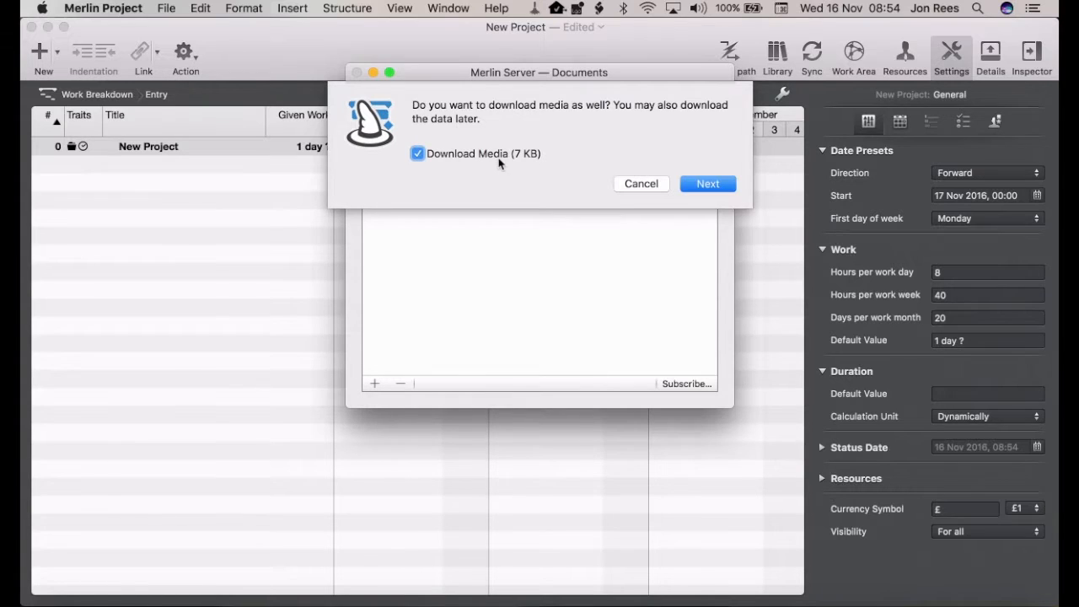
pyautogui.moveTo(708, 183)
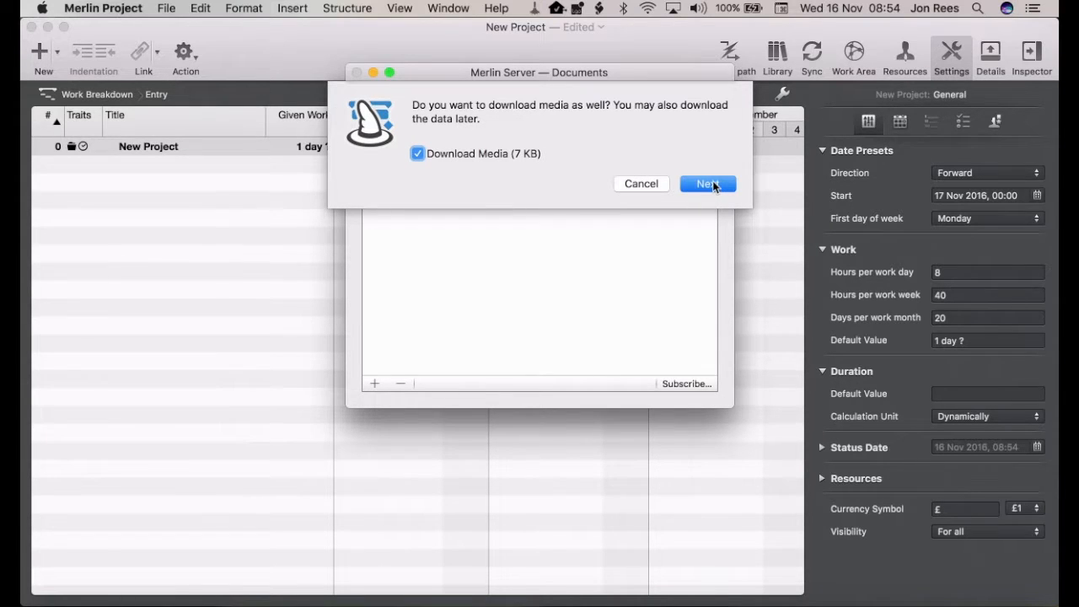
pyautogui.click(708, 183)
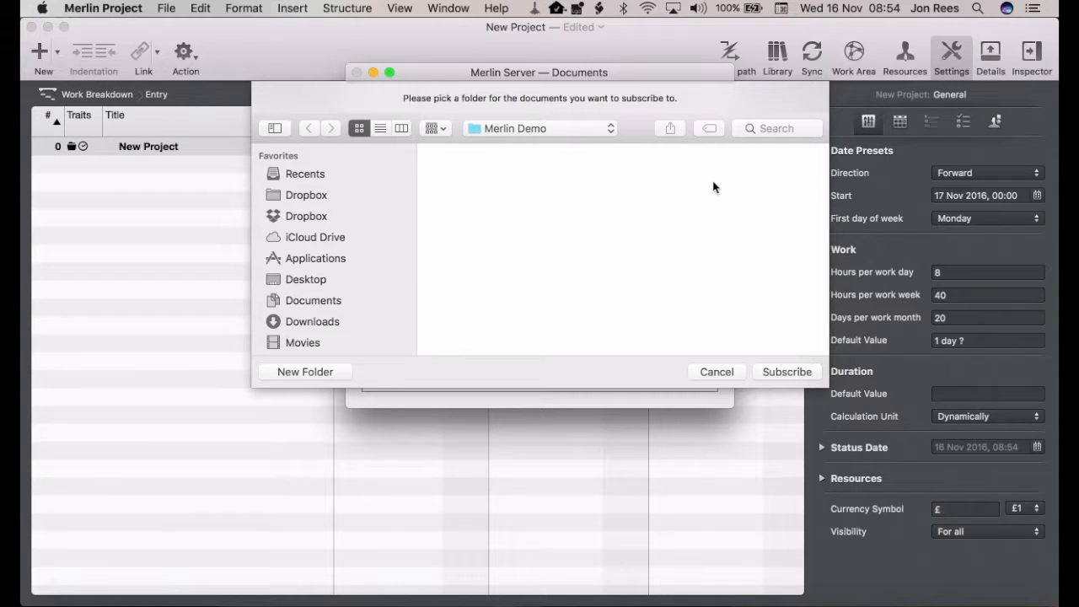
pyautogui.moveTo(786, 372)
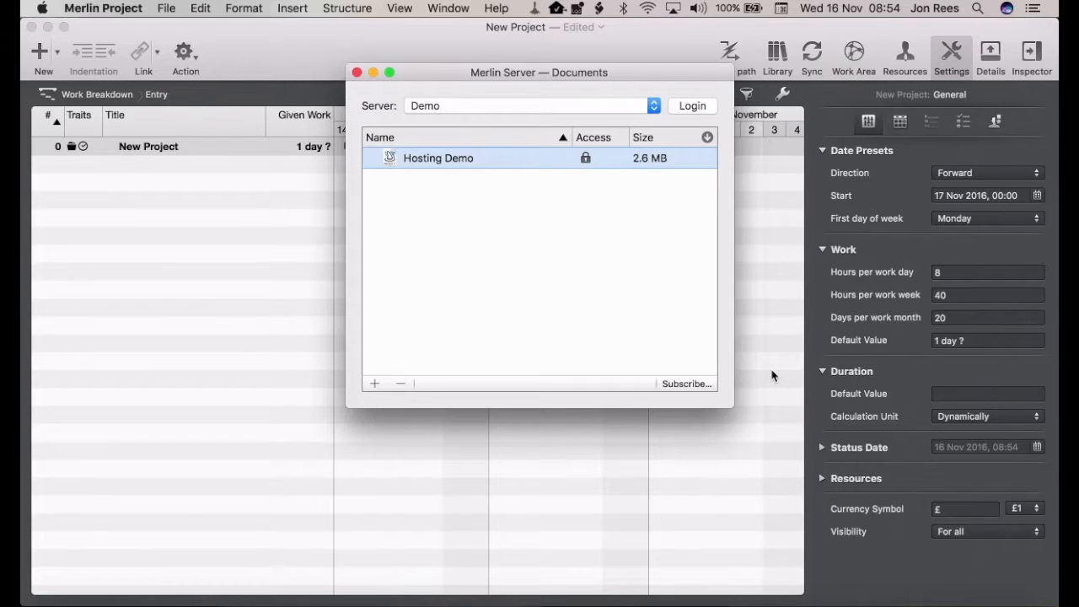
pyautogui.moveTo(519, 165)
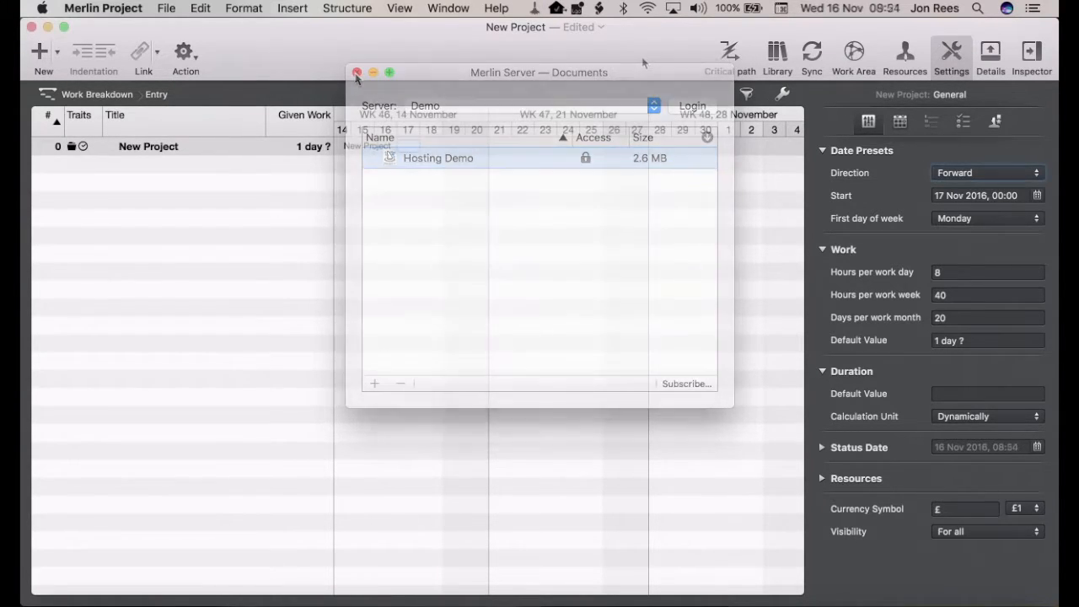
pyautogui.click(358, 73)
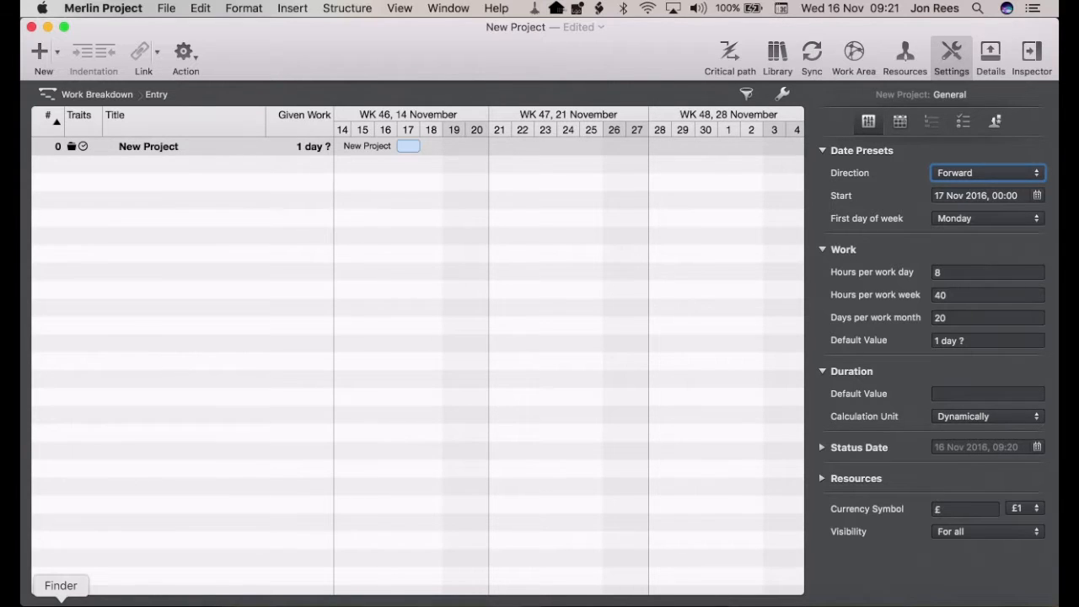
# Open the downloaded Hosting Demo file from the Merlin Demo folder in Finder.
pyautogui.click(61, 585)
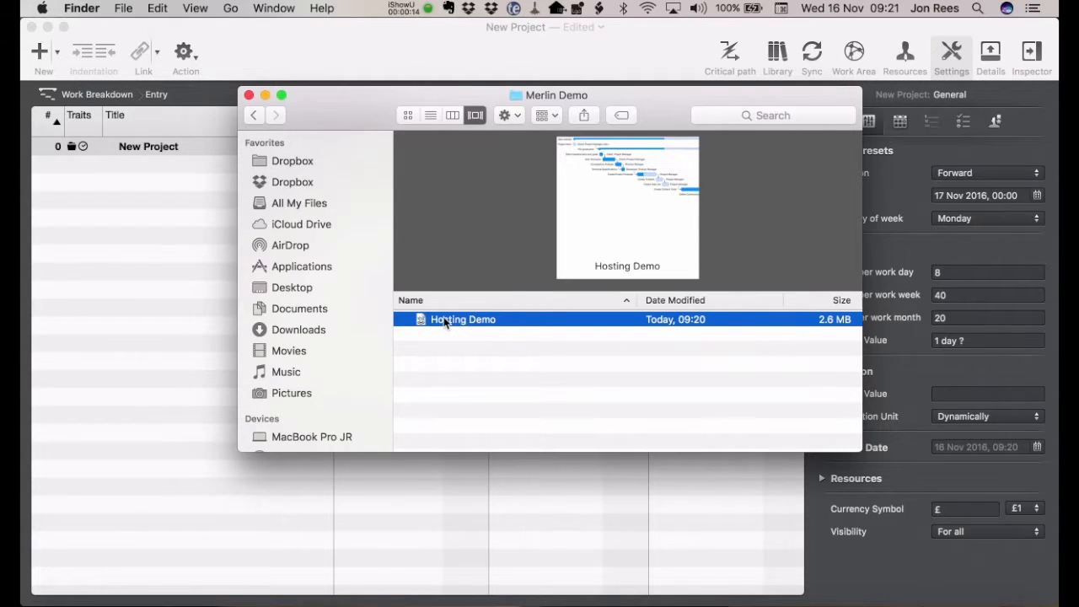
pyautogui.doubleClick(462, 318)
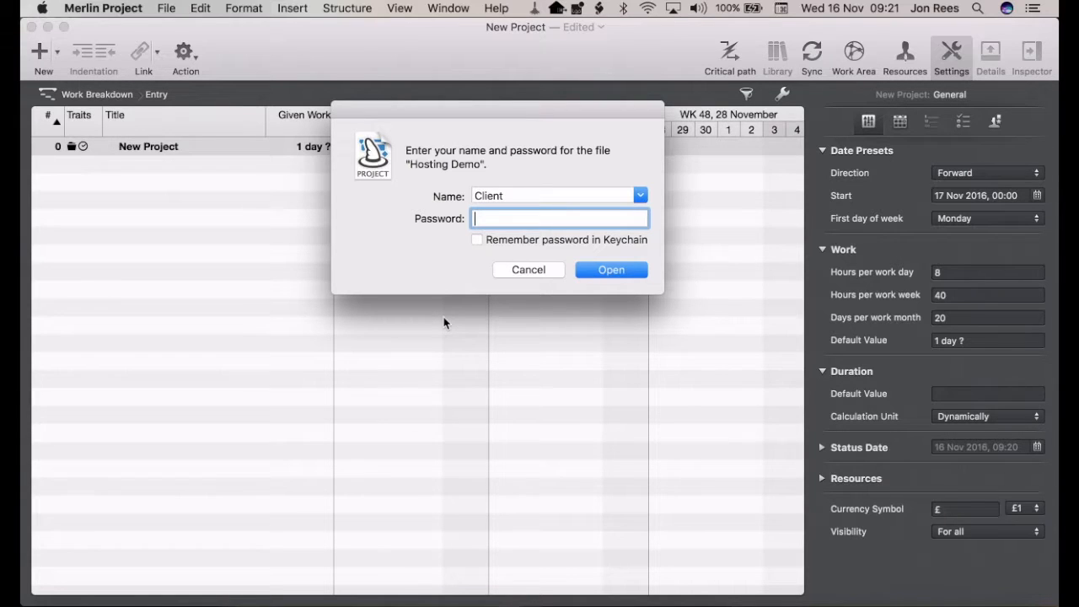
pyautogui.moveTo(515, 193)
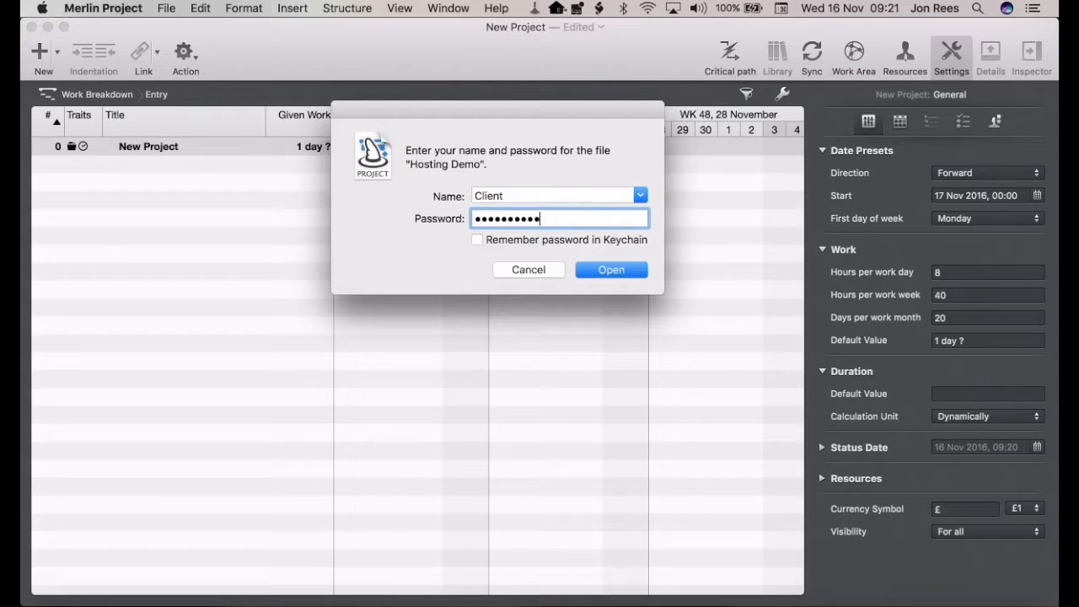
# Unlock Hosting Demo with its password, then add the Library's Project start tasks to New Project.
pyautogui.click(610, 270)
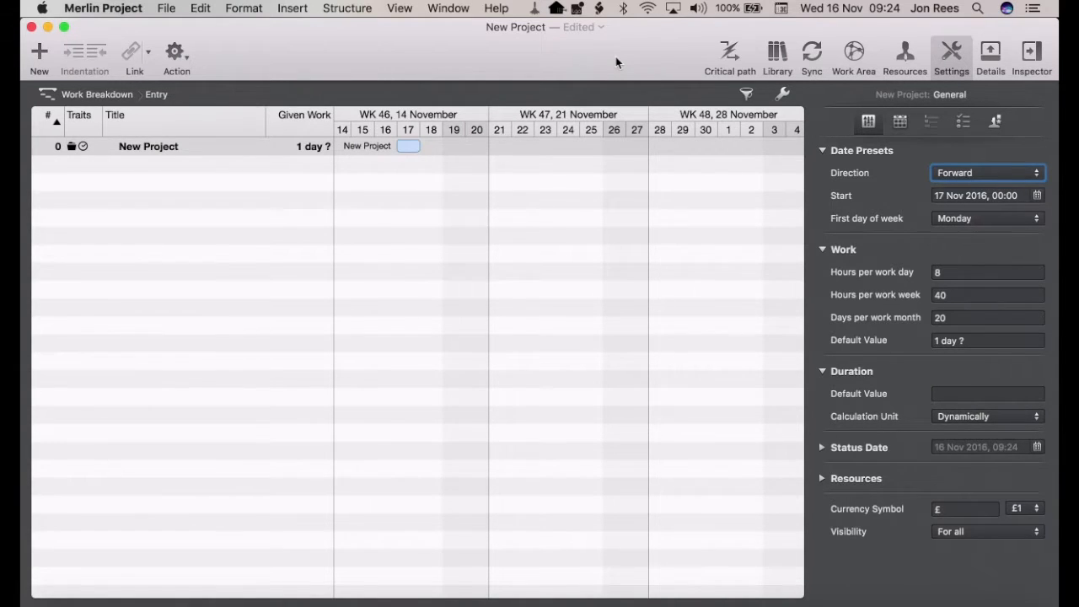
pyautogui.click(775, 53)
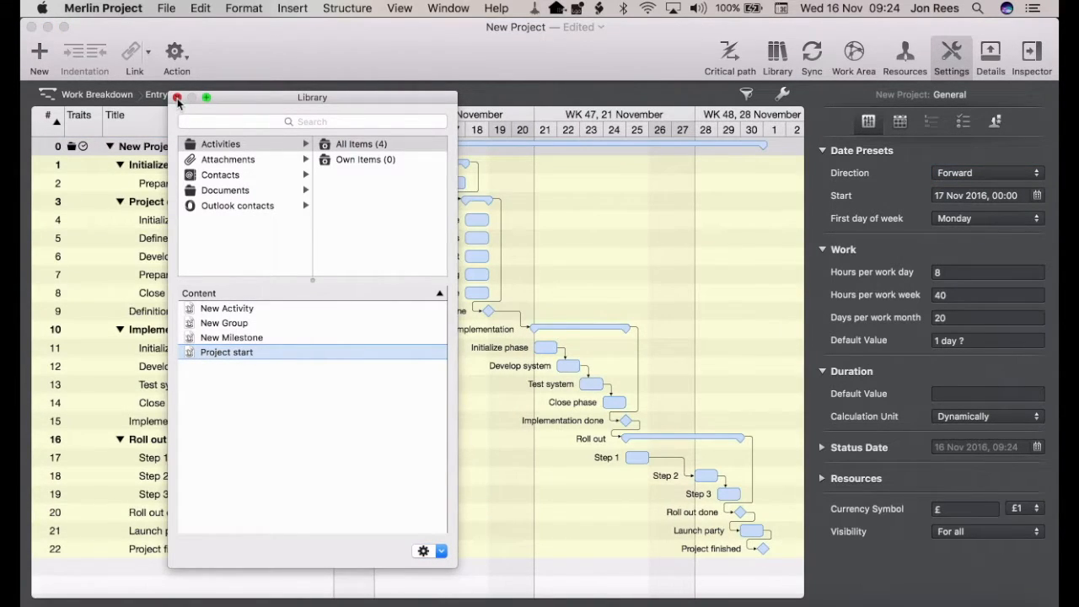
pyautogui.click(166, 7)
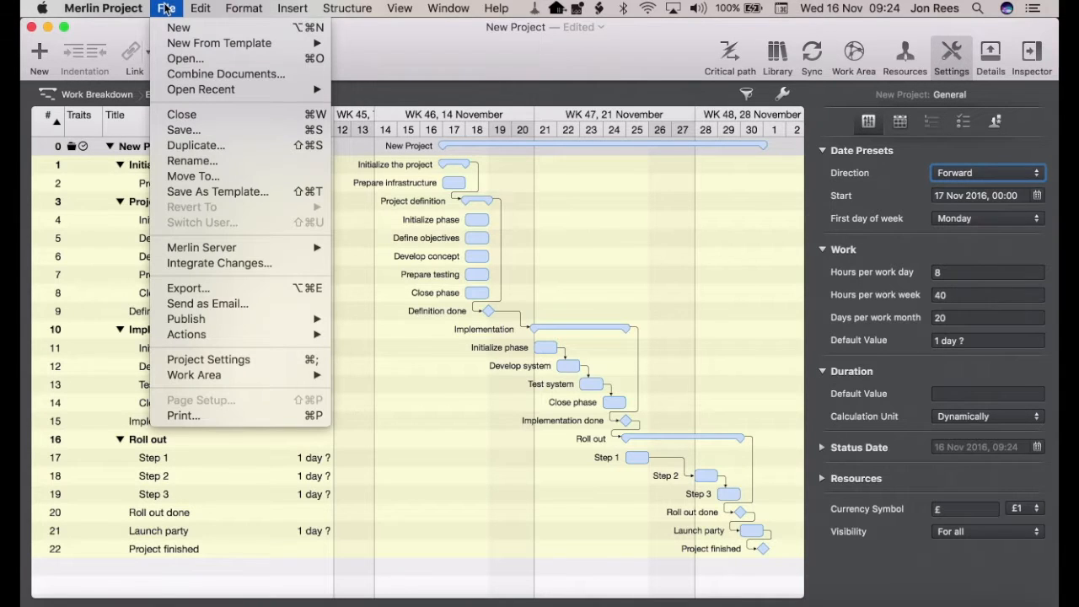
pyautogui.moveTo(201, 246)
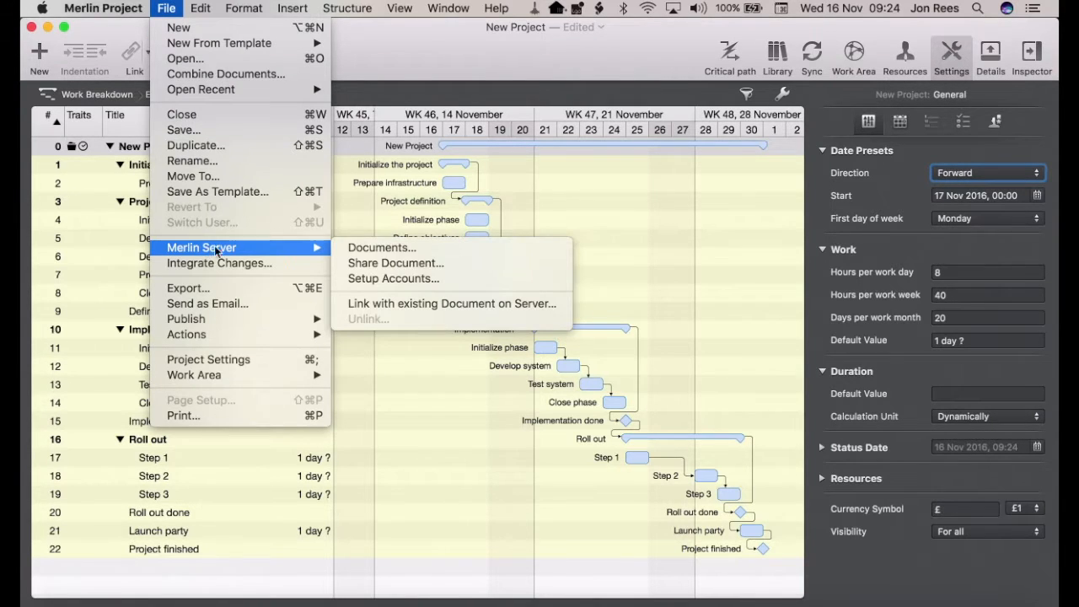
pyautogui.moveTo(394, 263)
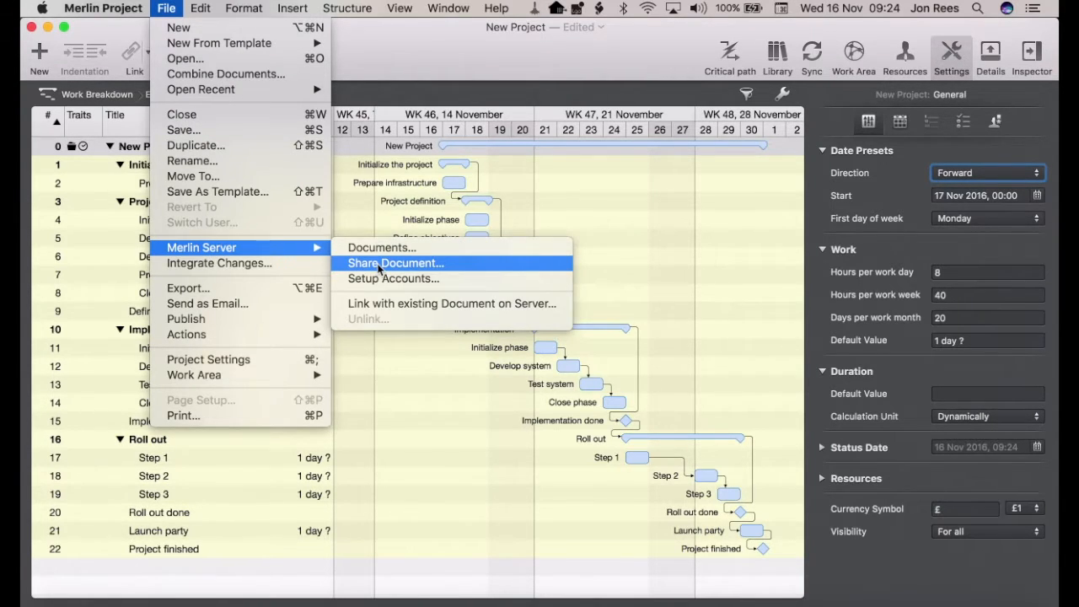
pyautogui.click(395, 263)
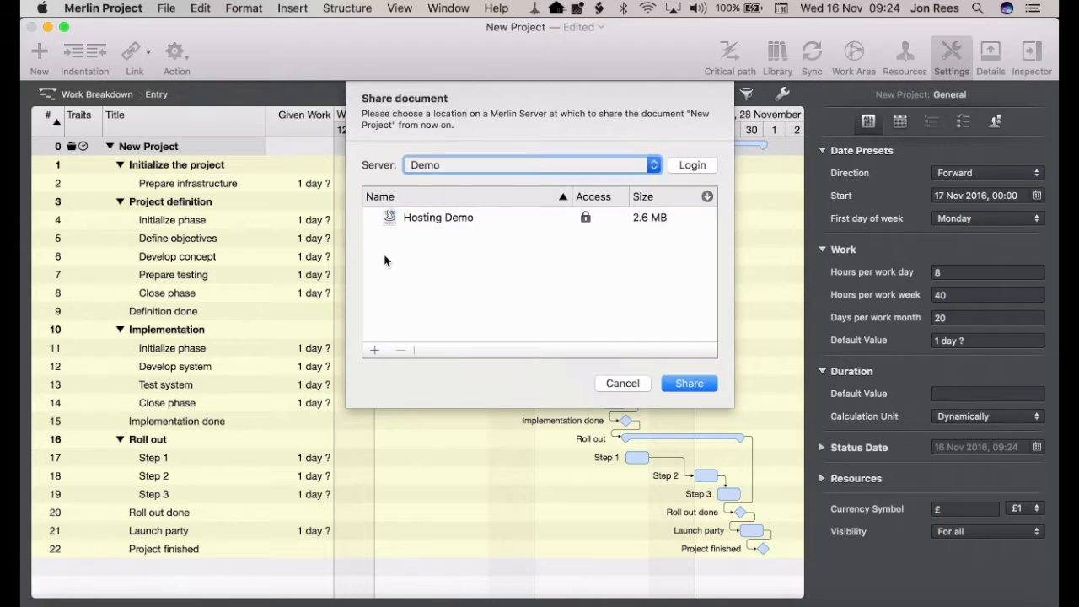
pyautogui.moveTo(688, 383)
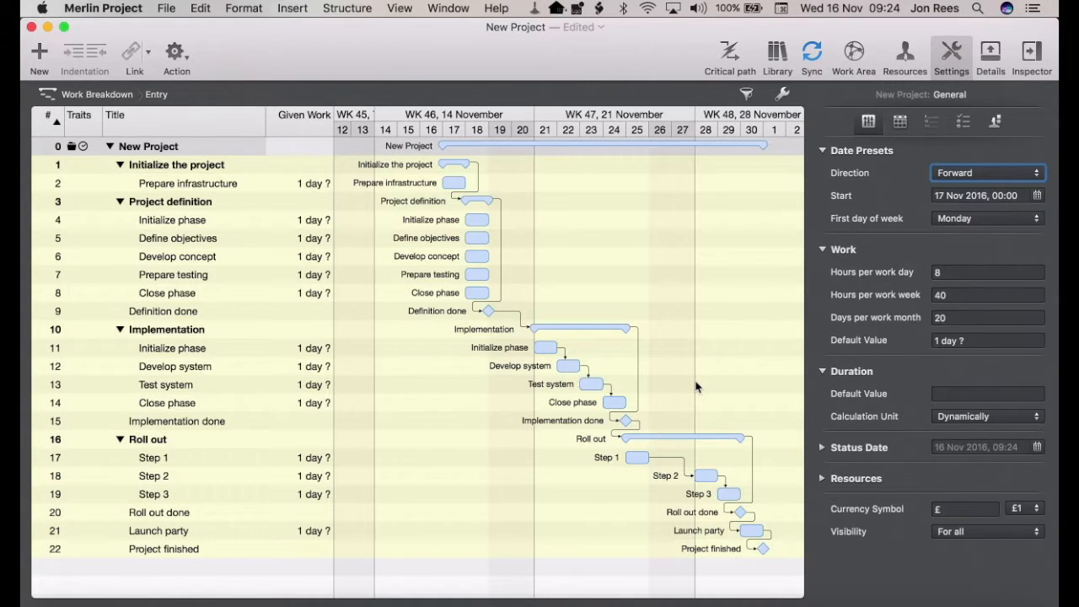
pyautogui.click(148, 145)
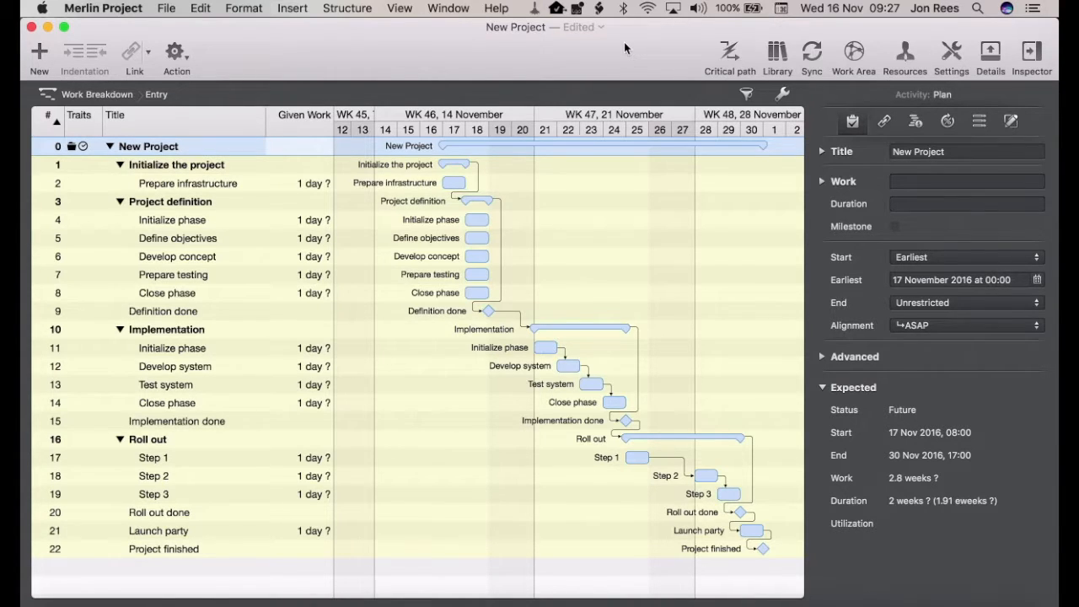
pyautogui.moveTo(812, 52)
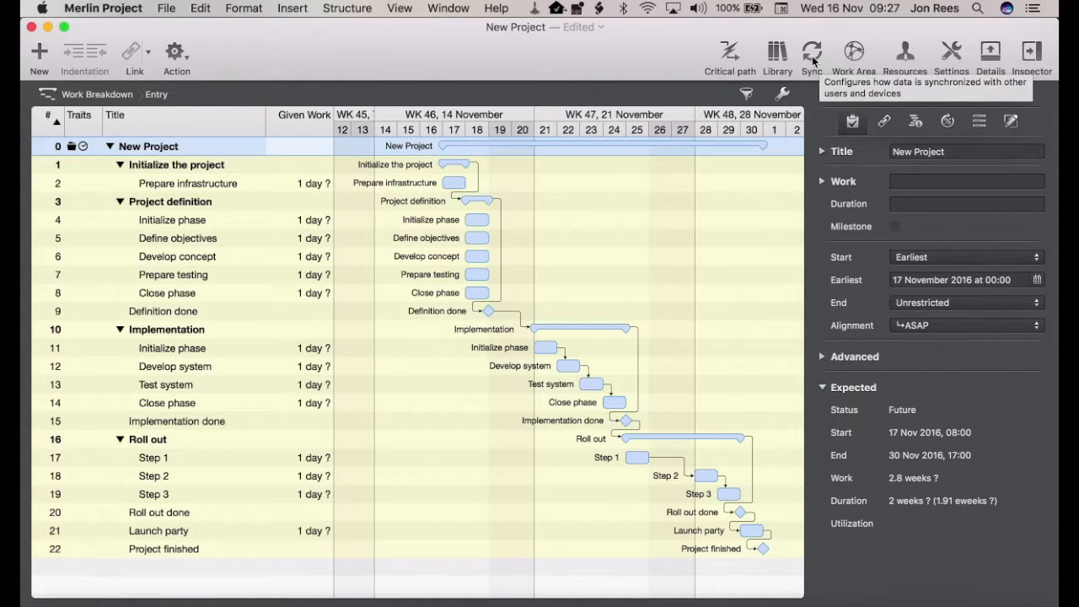
# View the Sync popover reporting the document has not been shared yet.
pyautogui.click(811, 50)
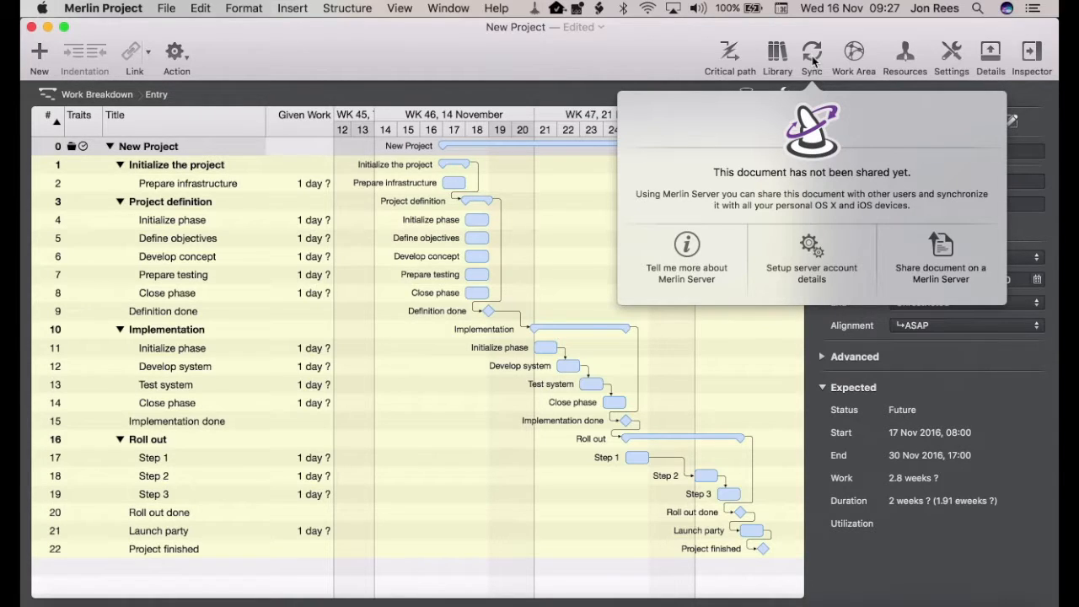
pyautogui.moveTo(812, 250)
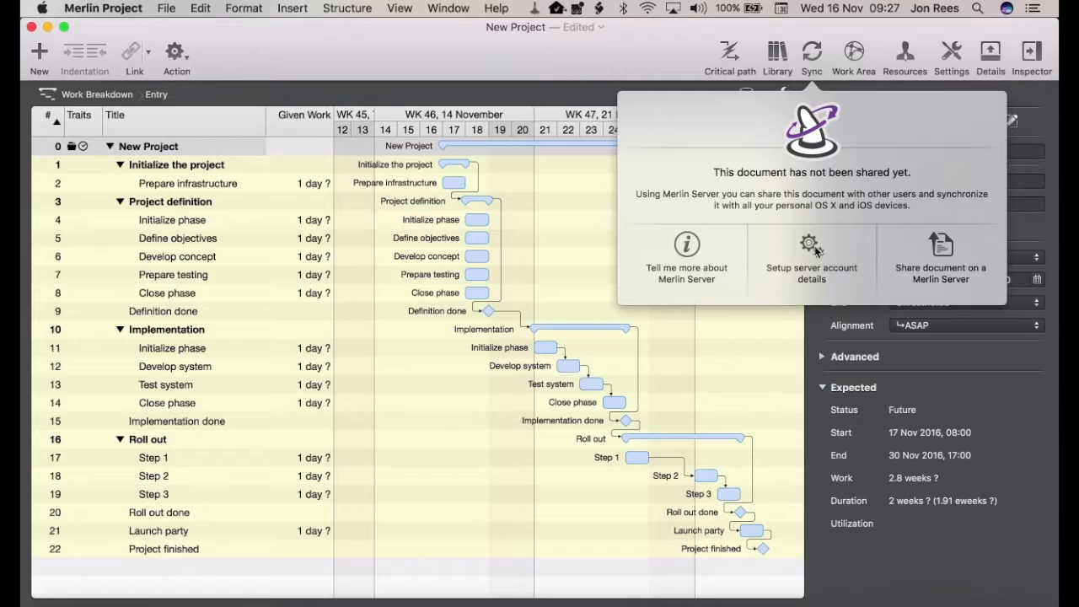
pyautogui.moveTo(965, 254)
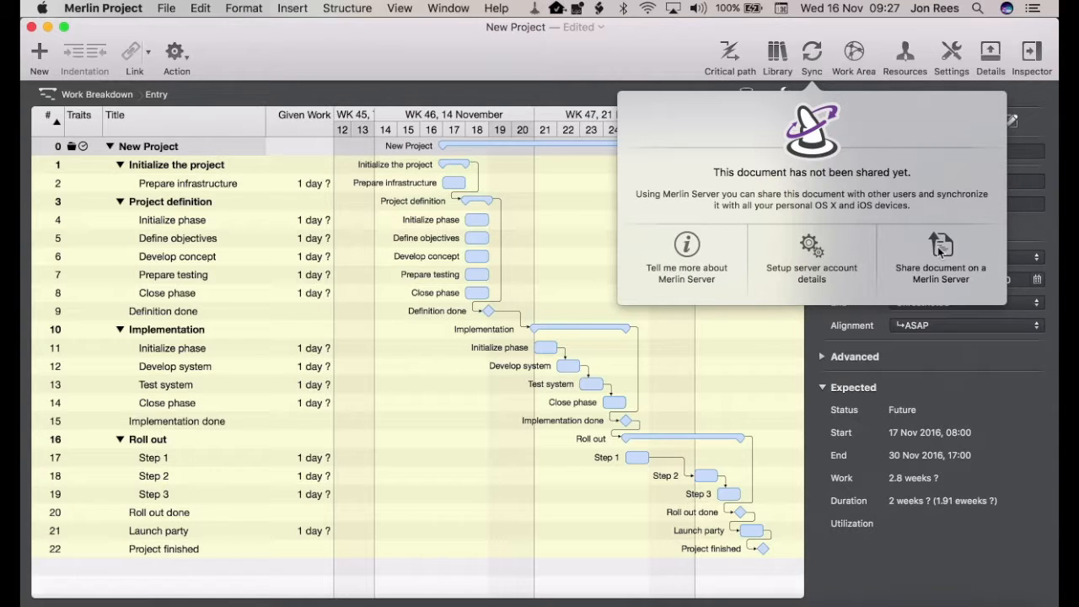
# Share New Project on the Demo server and sync to upload it successfully.
pyautogui.click(940, 253)
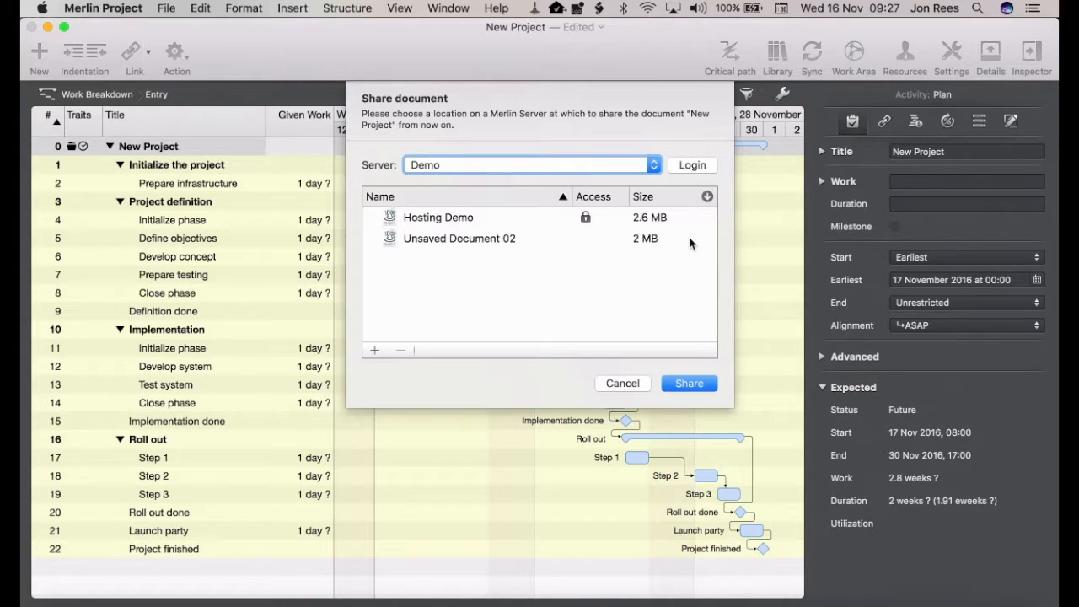
pyautogui.moveTo(688, 383)
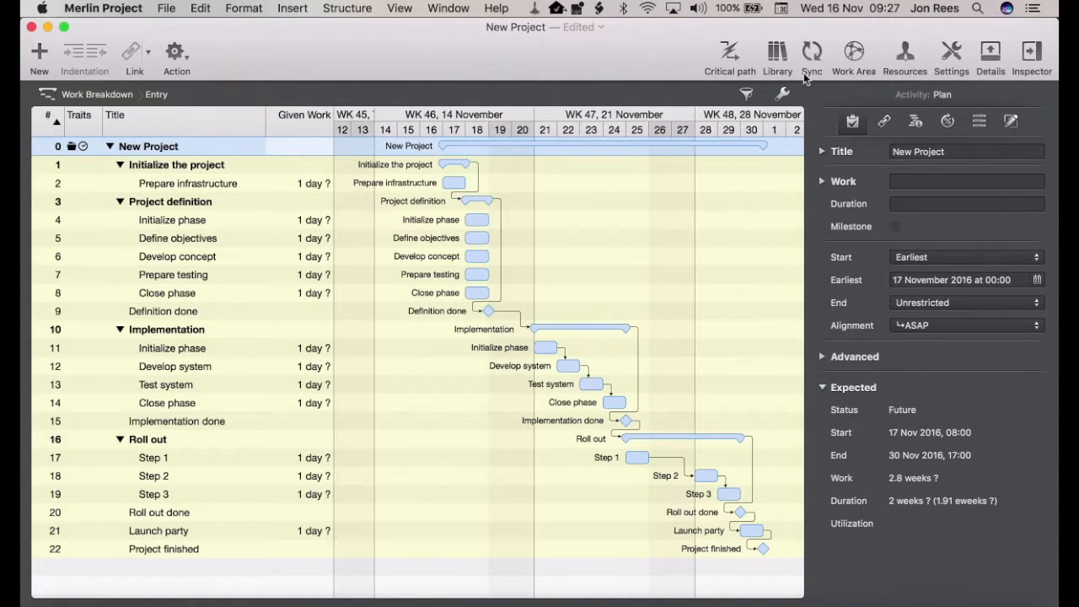
pyautogui.moveTo(811, 57)
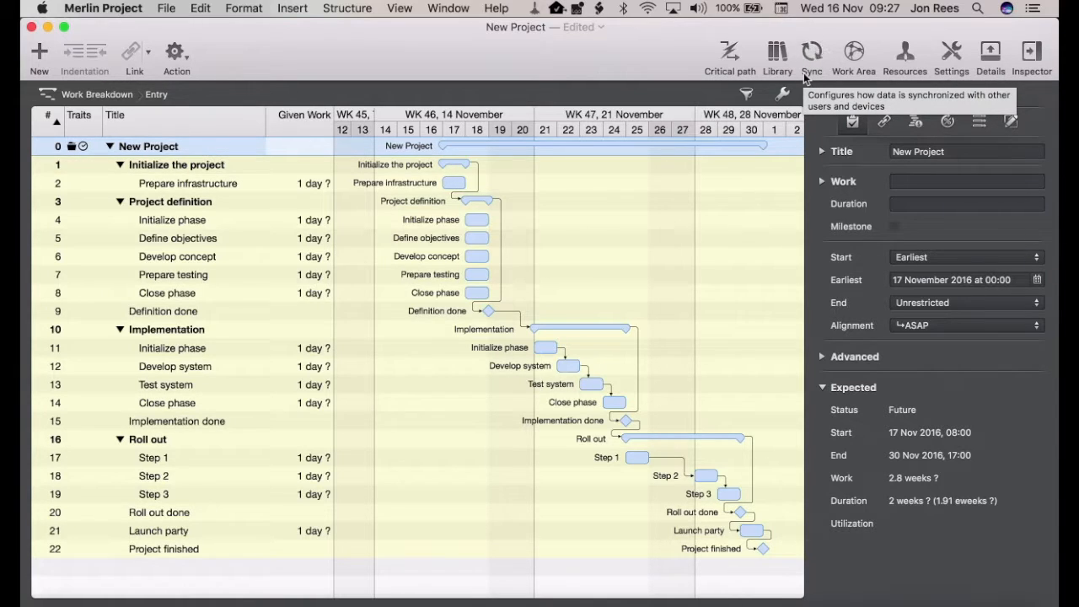
pyautogui.moveTo(656, 54)
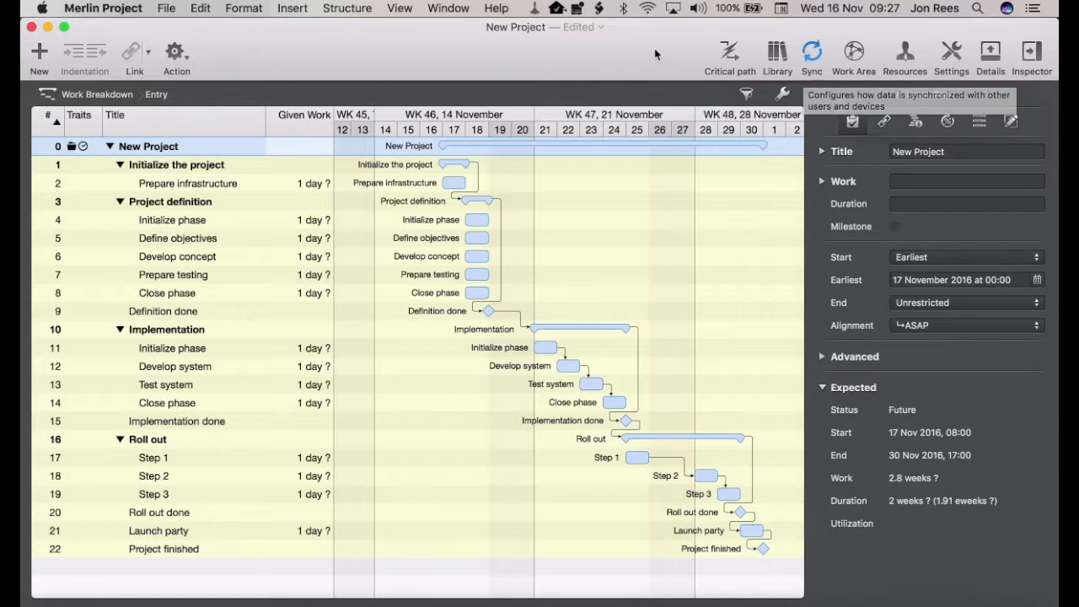
pyautogui.click(810, 52)
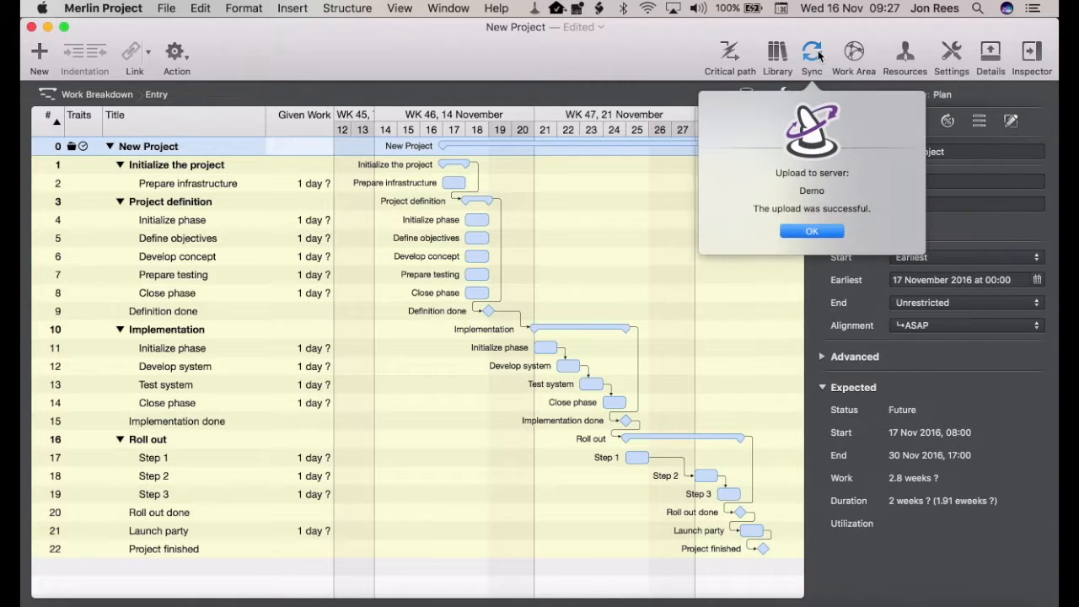
pyautogui.moveTo(816, 199)
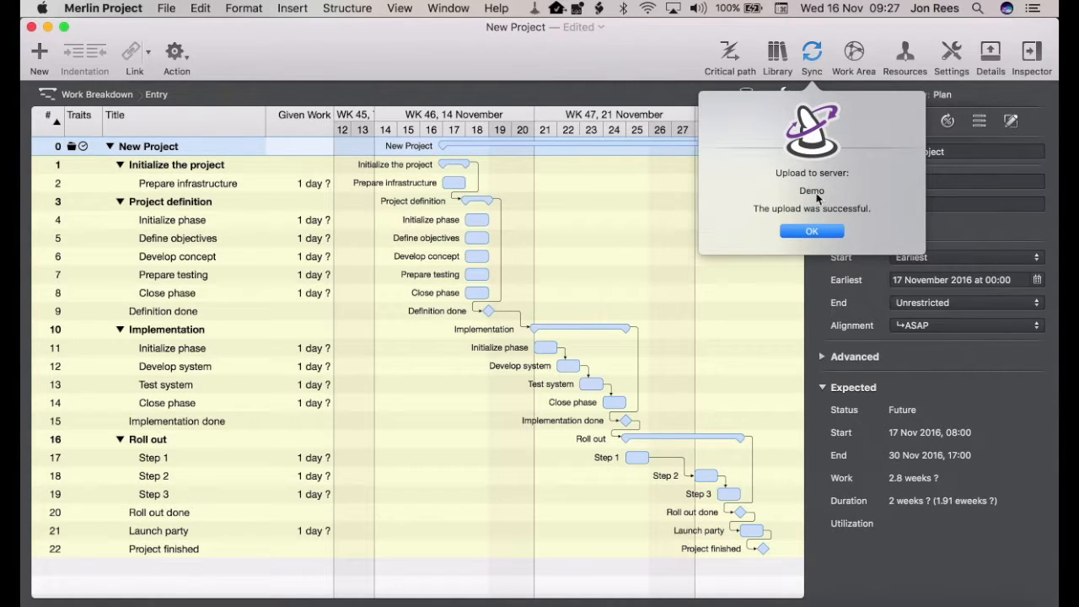
# Dismiss the upload alert so Sync shows New Project shared via Demo, synchronized at 09:27.
pyautogui.click(810, 231)
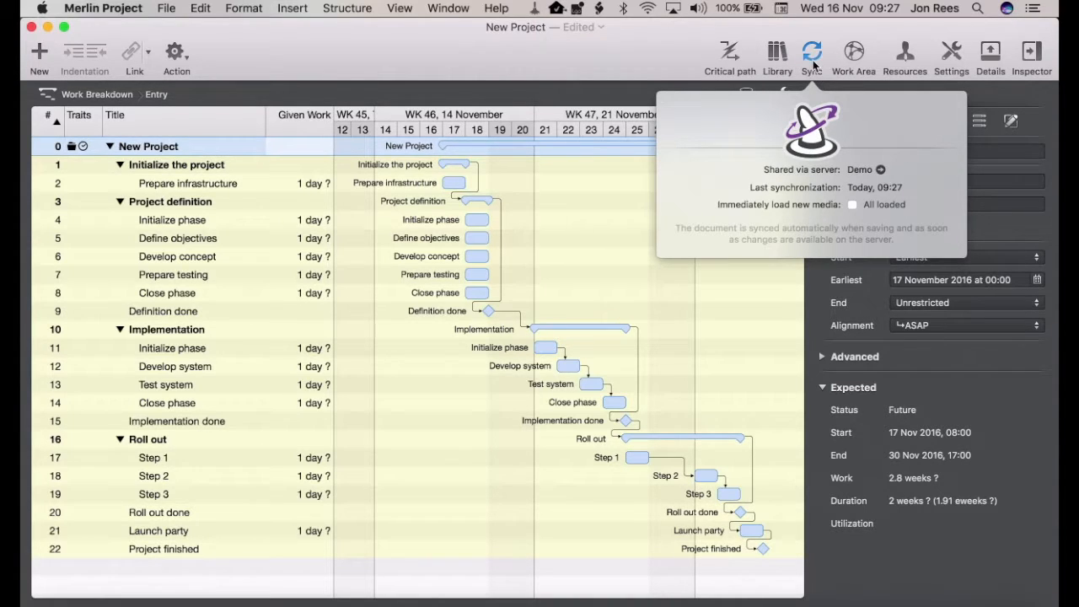
pyautogui.moveTo(624, 59)
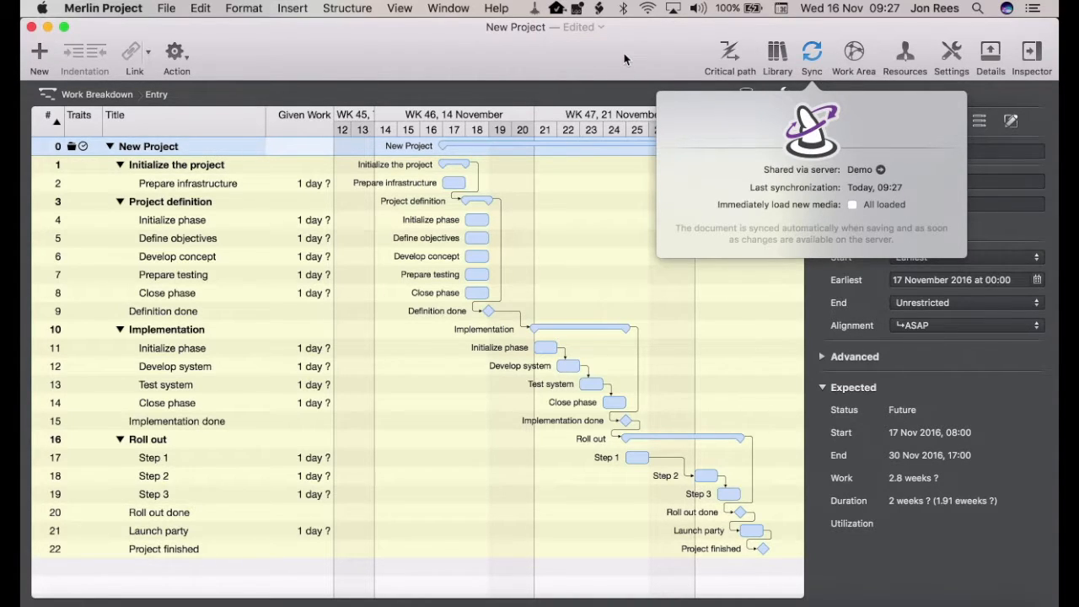
pyautogui.moveTo(595, 76)
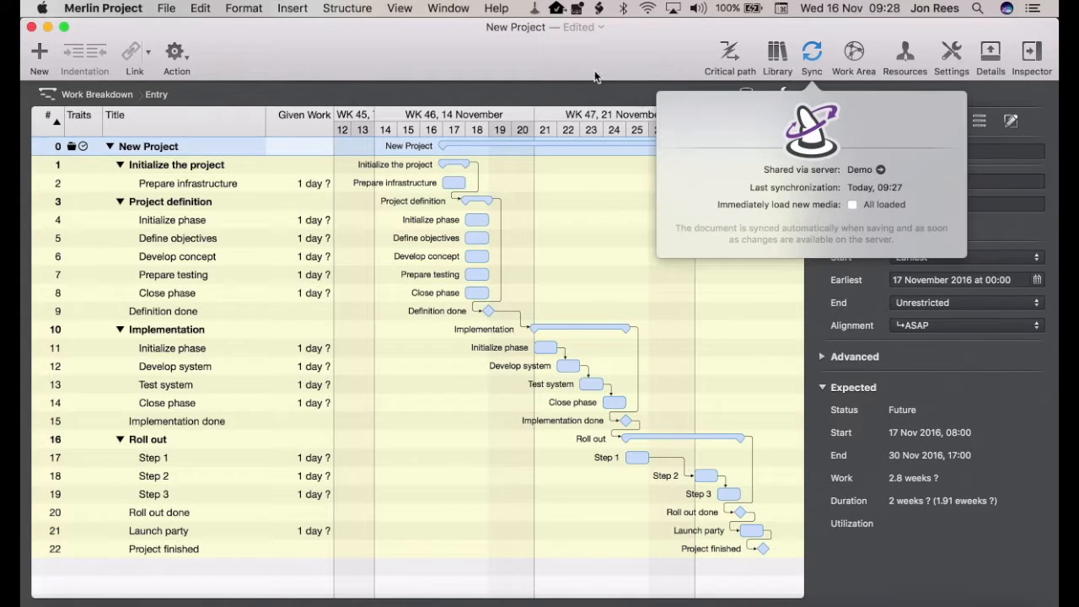